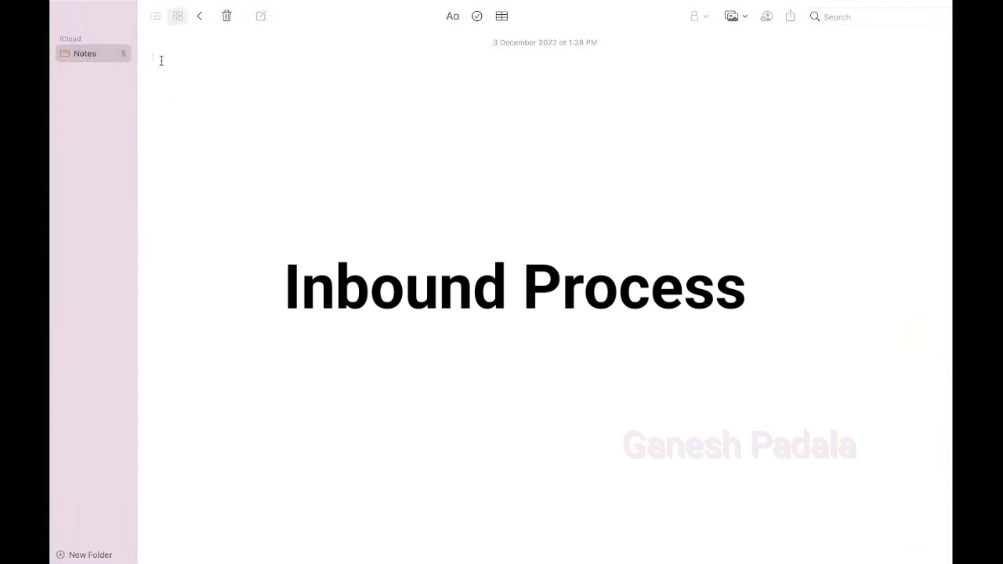
Add a colon so the heading reads 'Inbound Process:' and view its options.
click(155, 61)
text(Inbound Process)
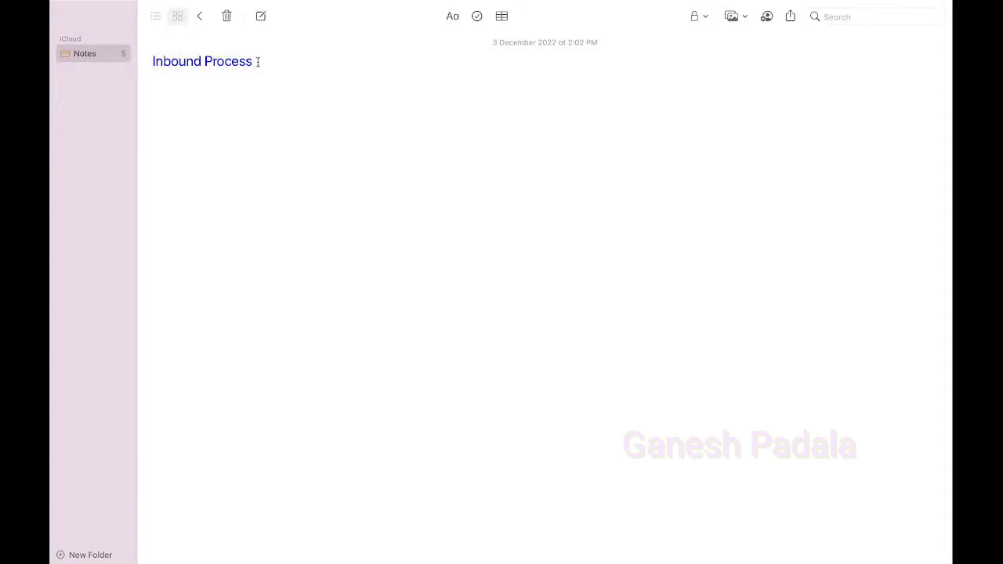
text(:)
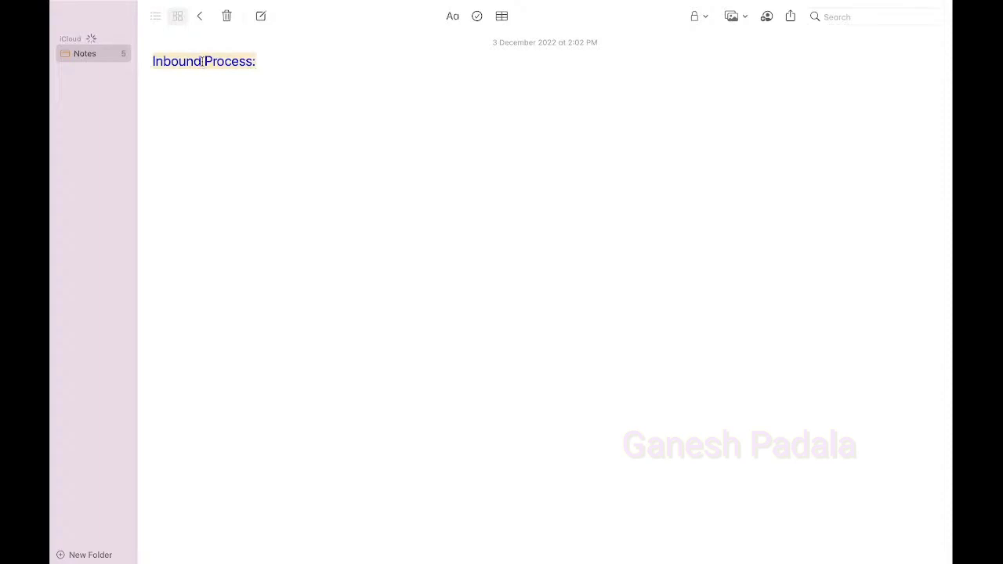
right_click(204, 61)
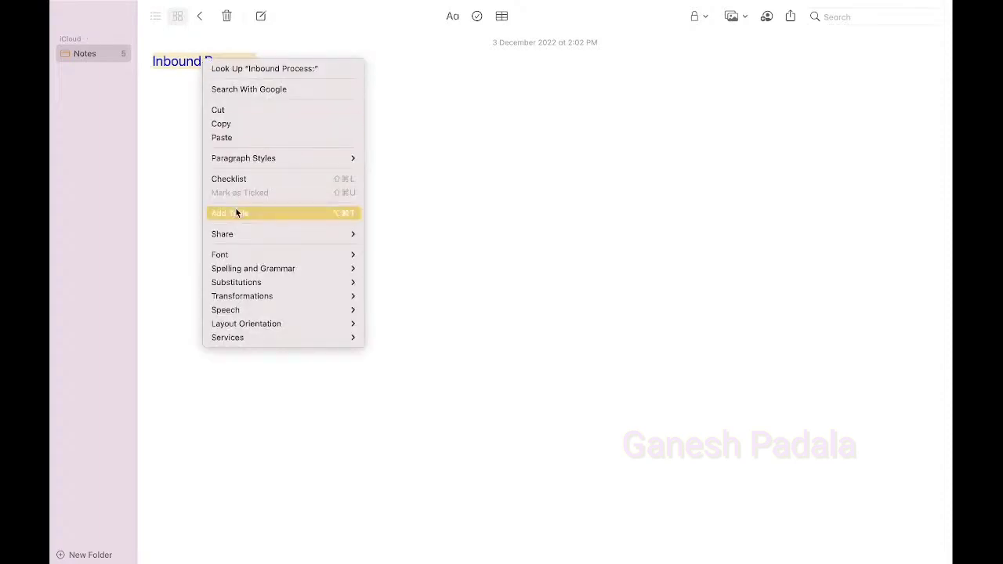
mouse_move(222, 234)
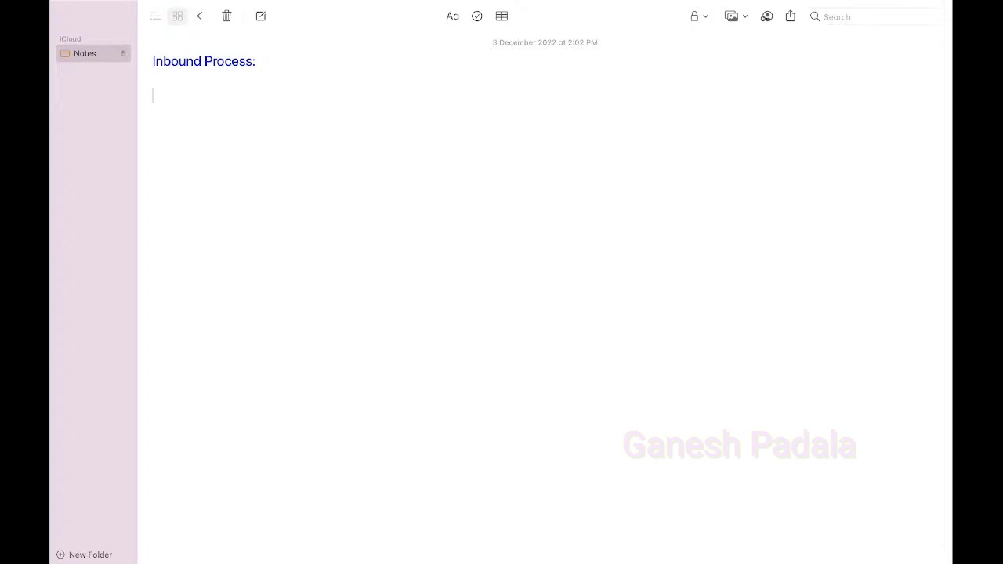
Begin the numbered list with Purchase Order, Inbound Delivery and Transfer Order against Inbound Delivery.
text(Purchas)
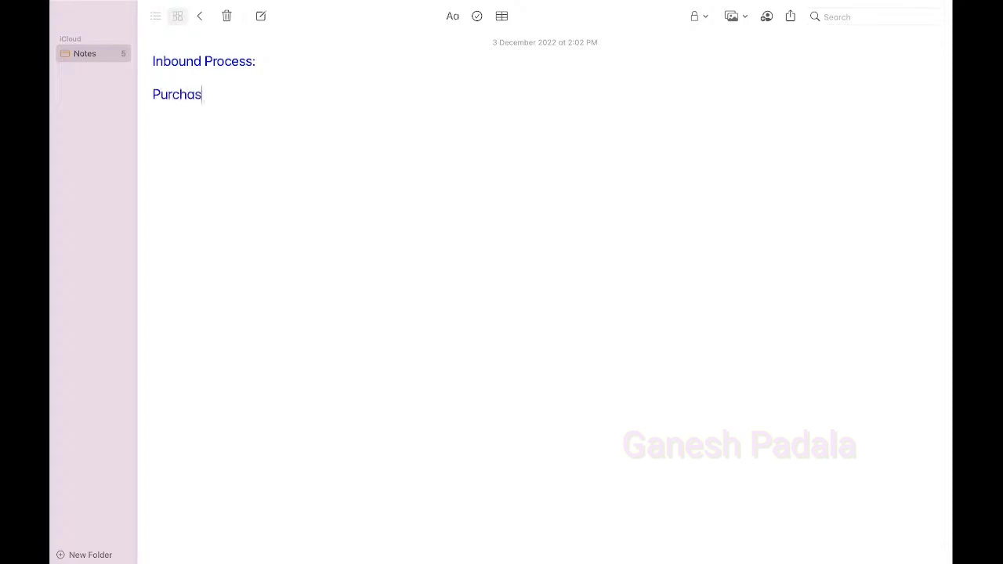
text(e Order)
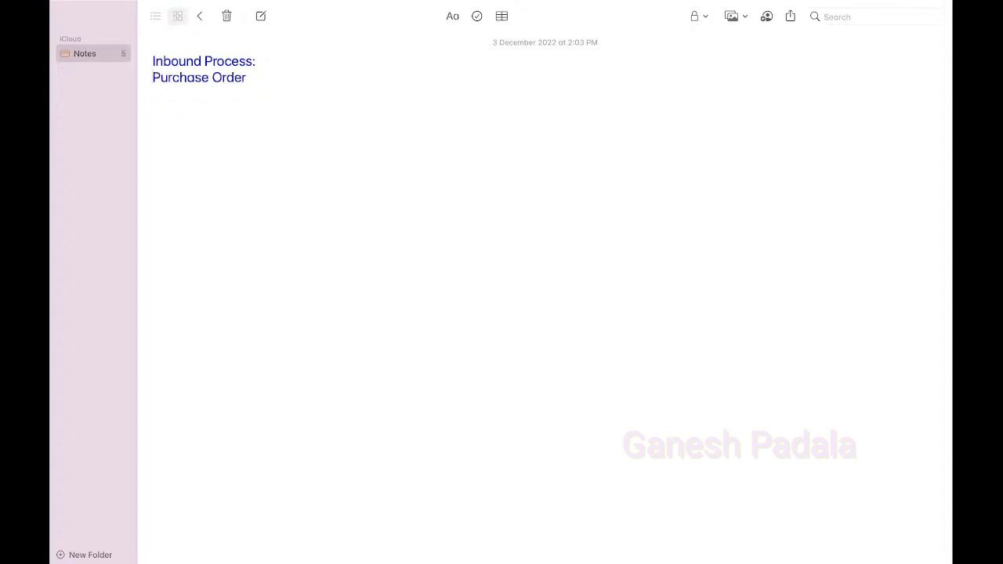
text(1.)
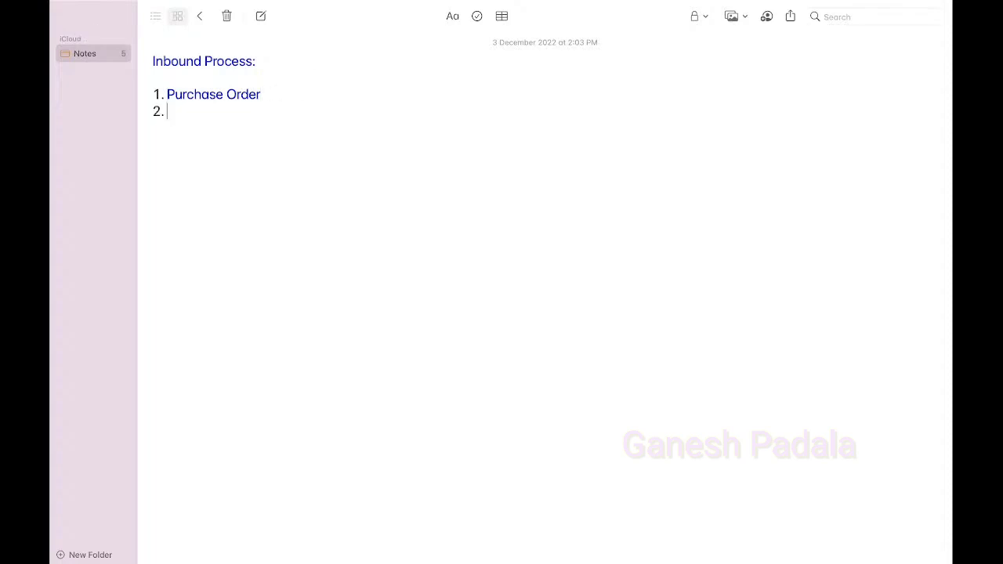
text(Inbound Delivery)
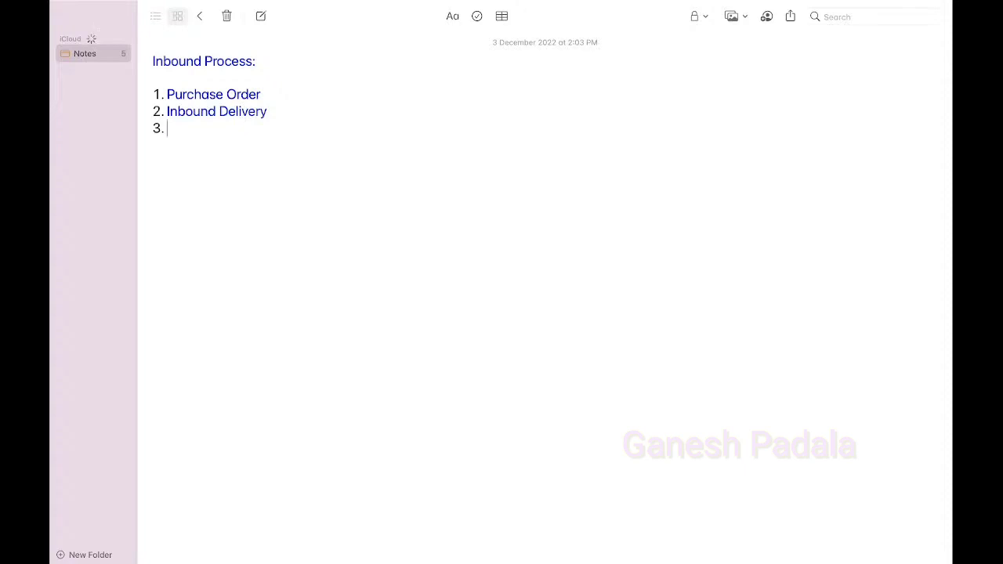
text(Transe)
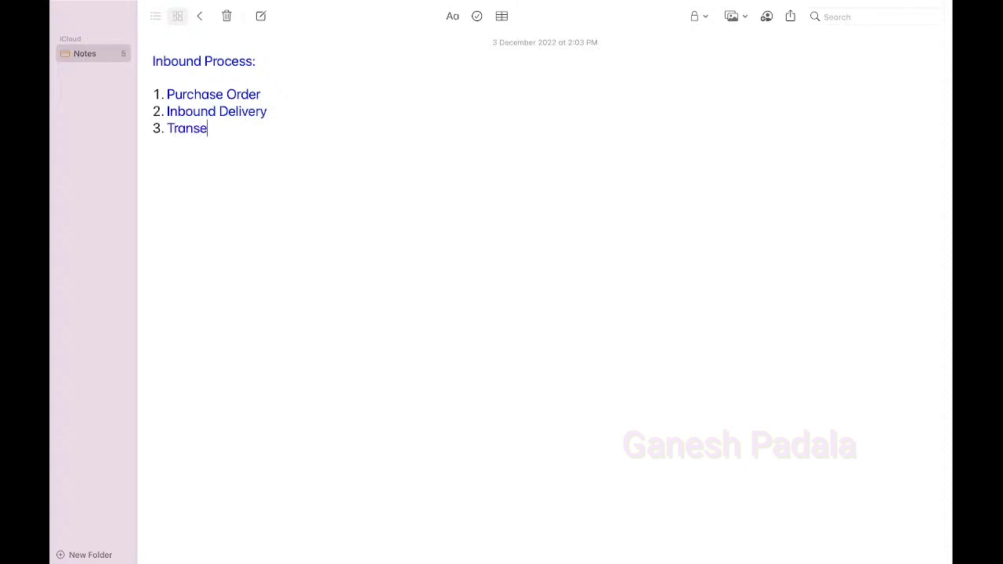
text(fer Order)
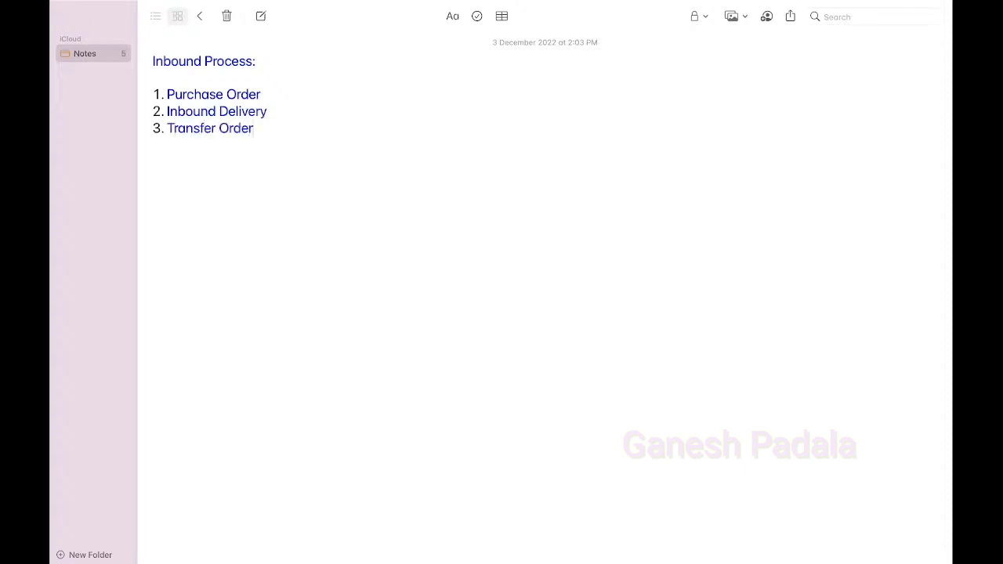
text(against Inb)
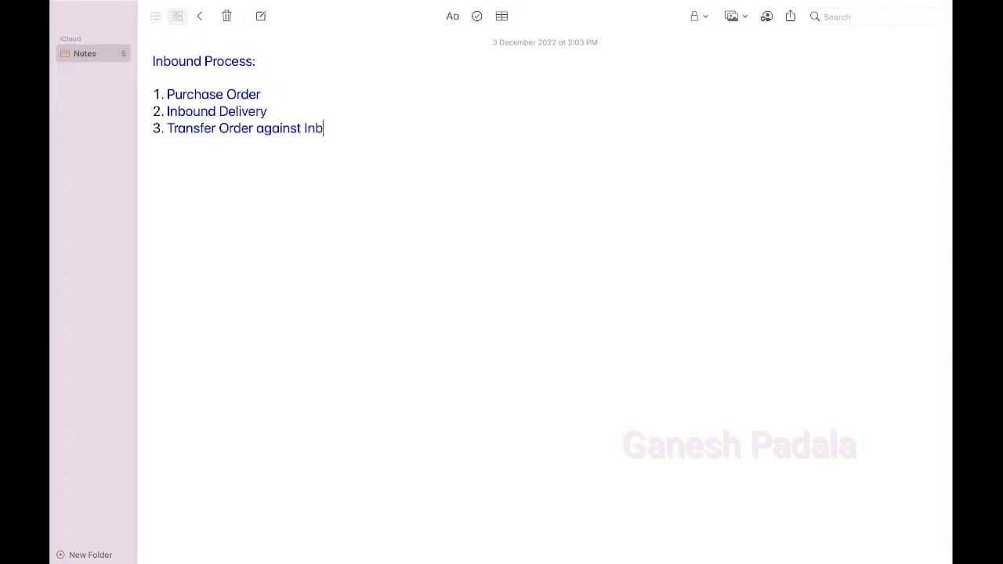
text(ound Delivery)
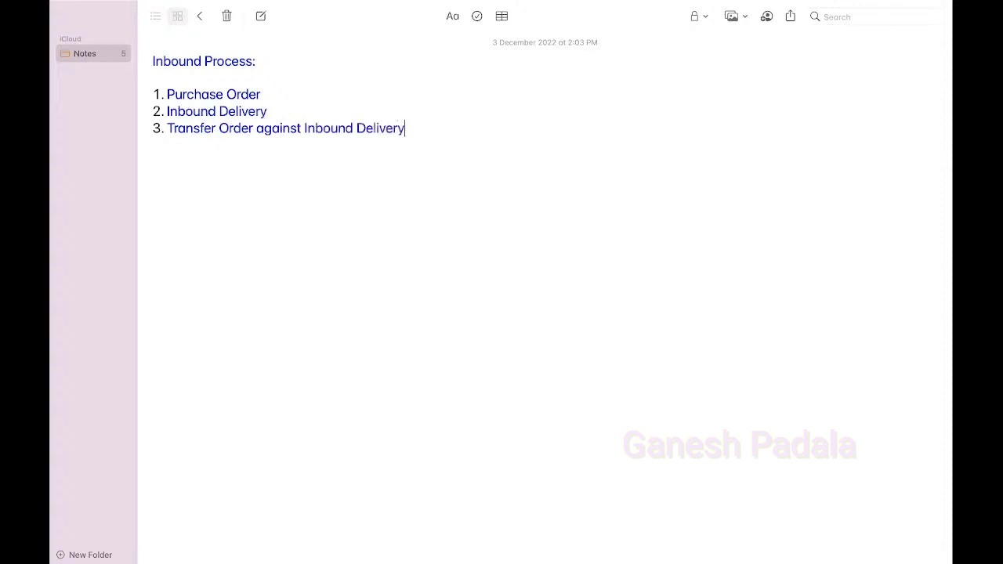
Add steps Confirm Transfer Order and Post Goods Receipt, fixing the capitalisation typo.
text(Confir)
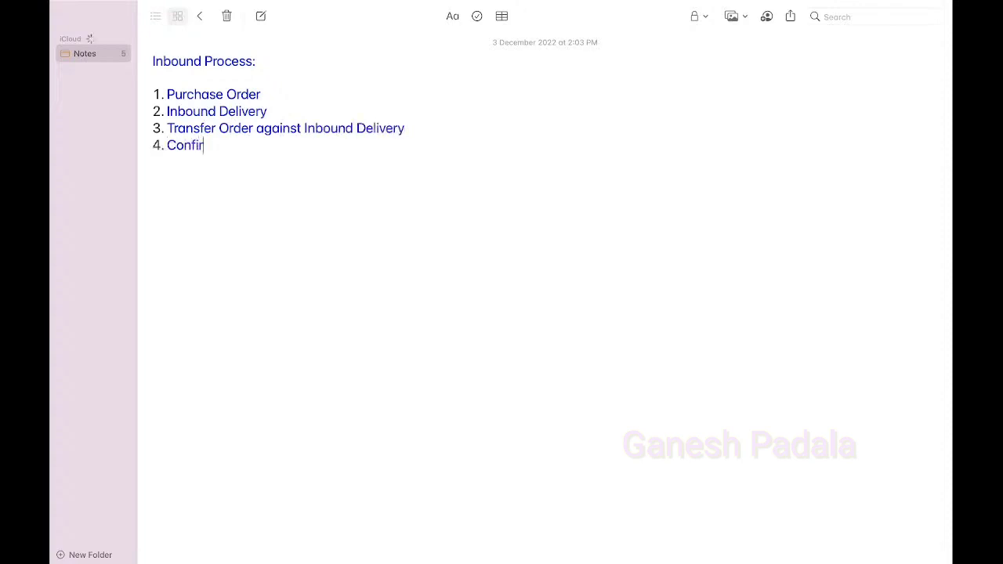
text(m Transfer oRDER)
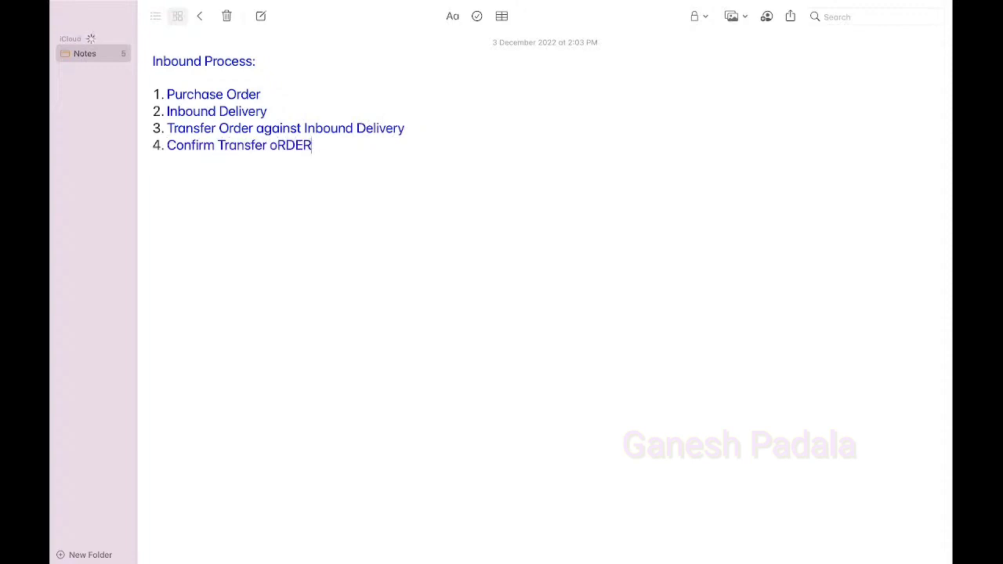
key(Backspace)
text(Pos)
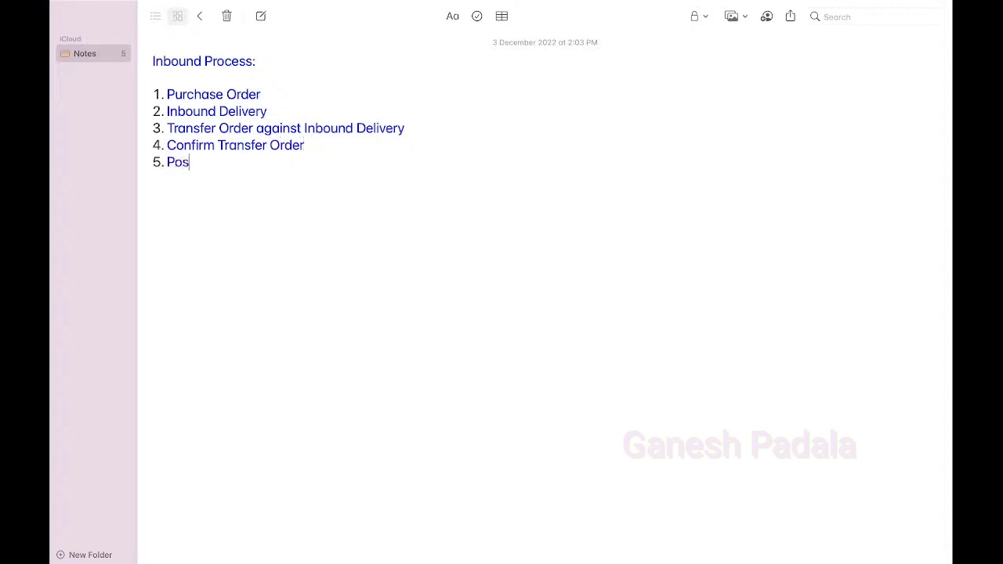
text(t Goods Recei)
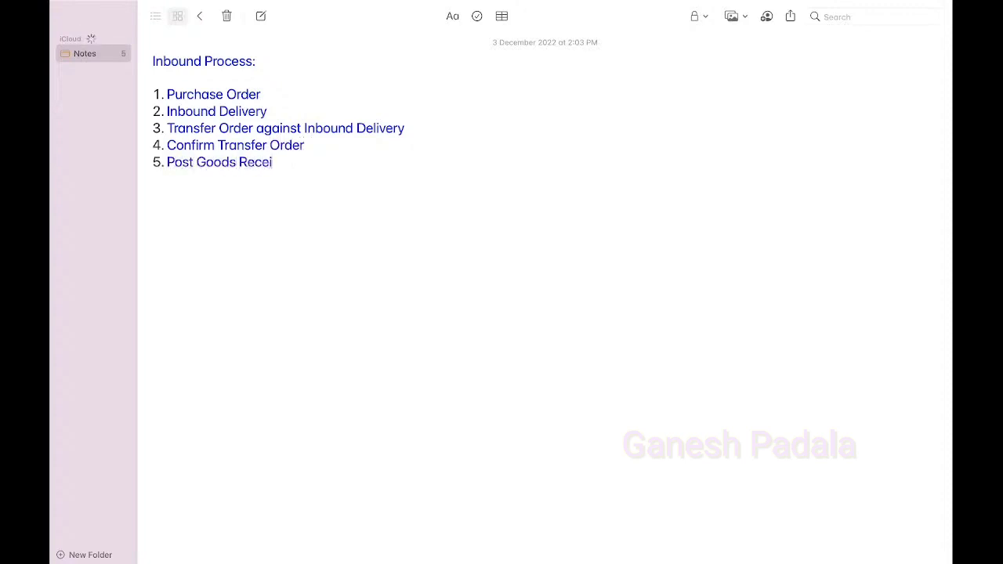
text(pt)
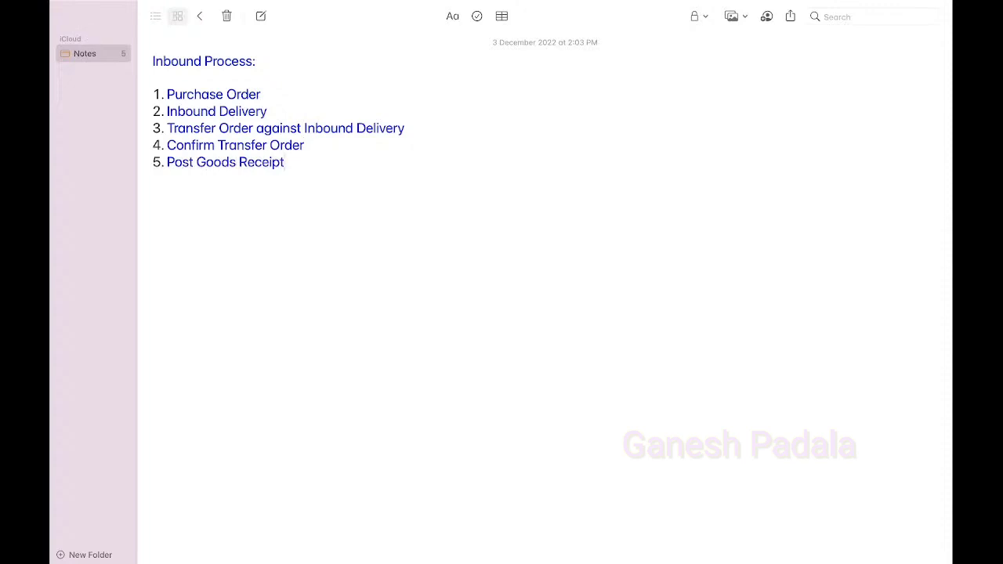
mouse_move(352, 5)
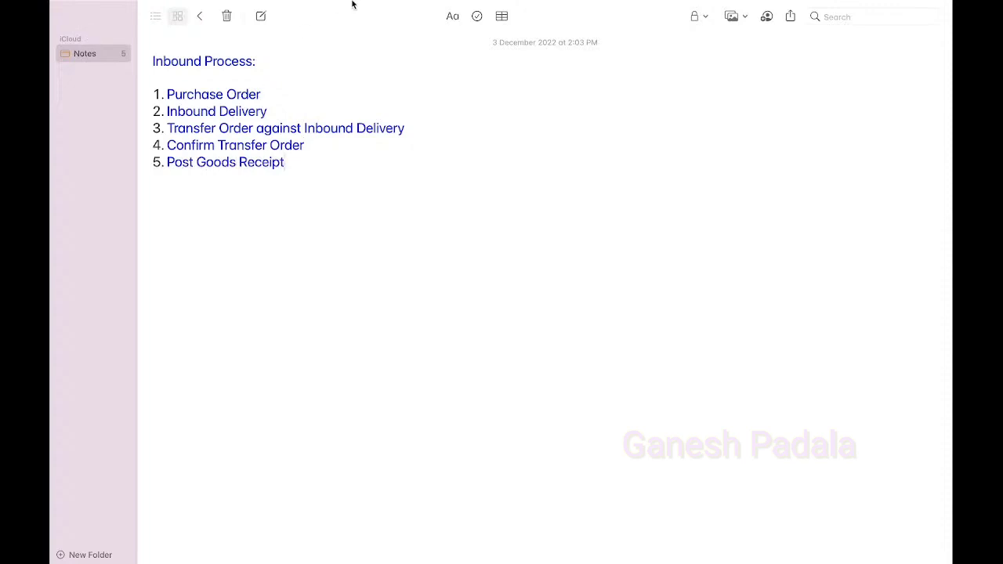
Append transaction codes ME21N, VL31N, LT03, LT12 and VL32N to the list steps.
text(- M)
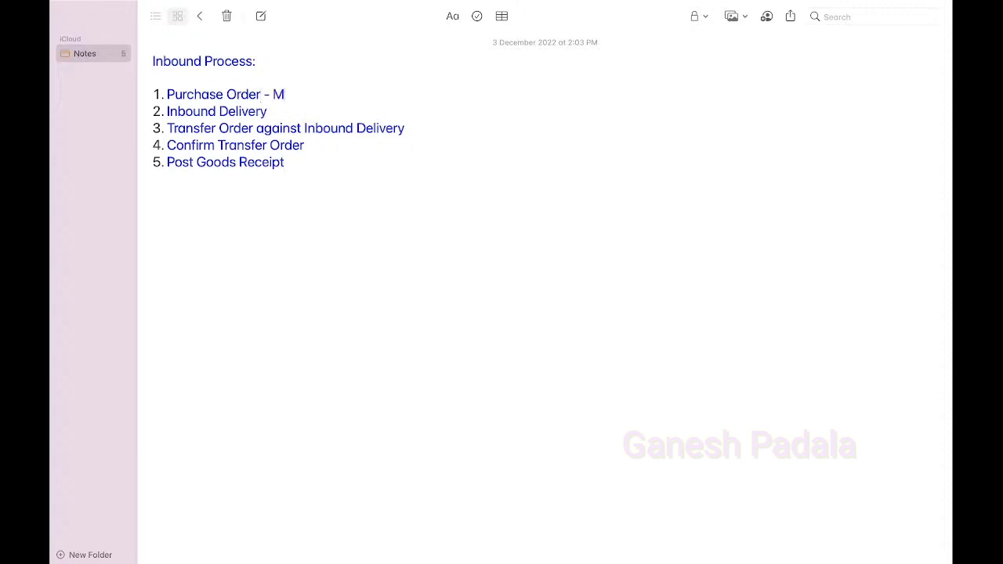
text(E21N)
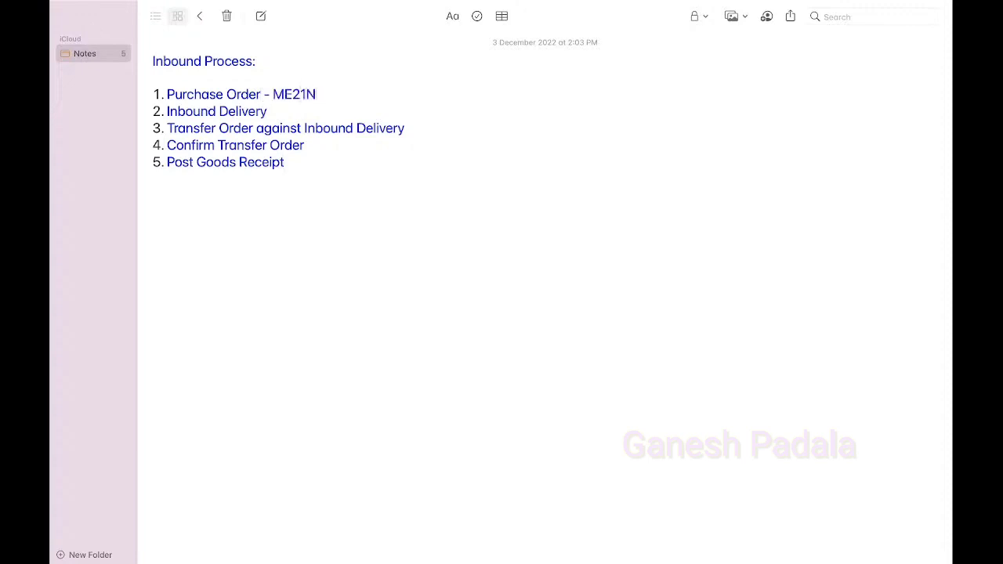
text(- v)
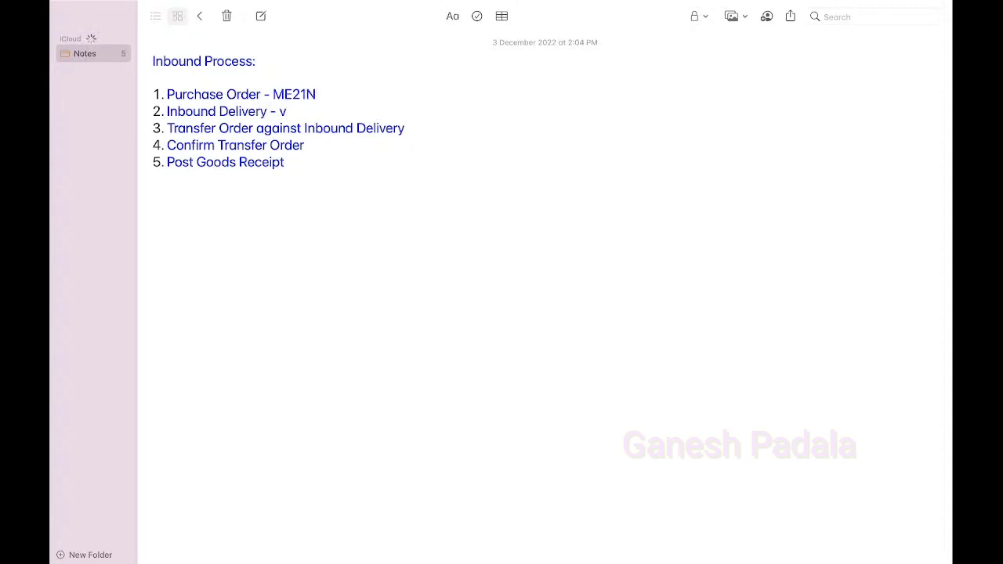
text(VL31)
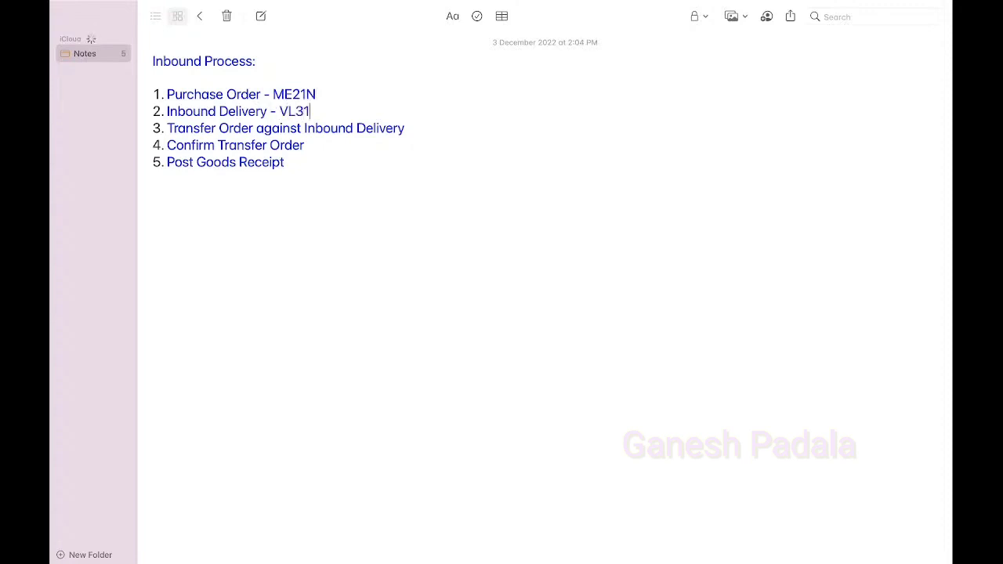
text(N)
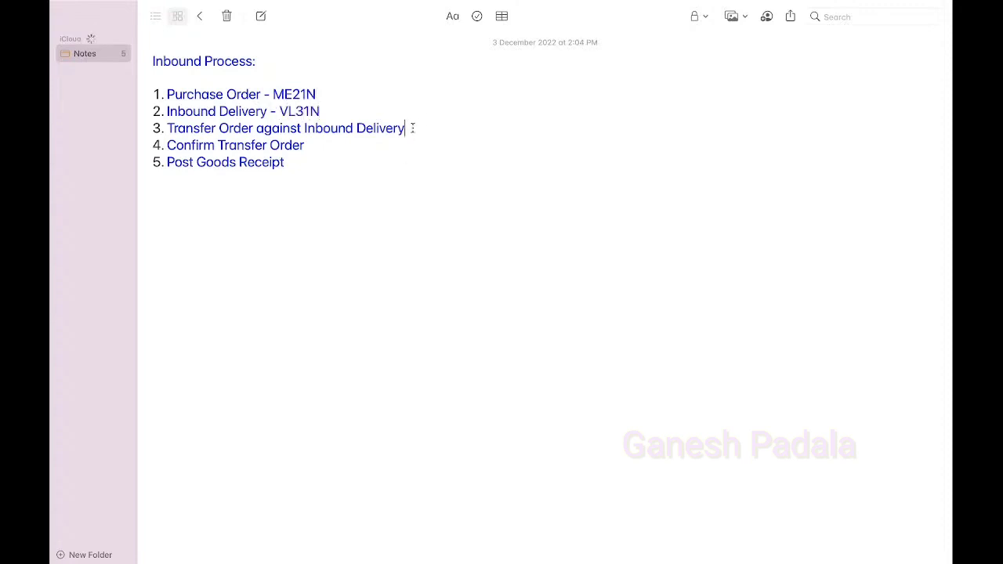
text(- LT03)
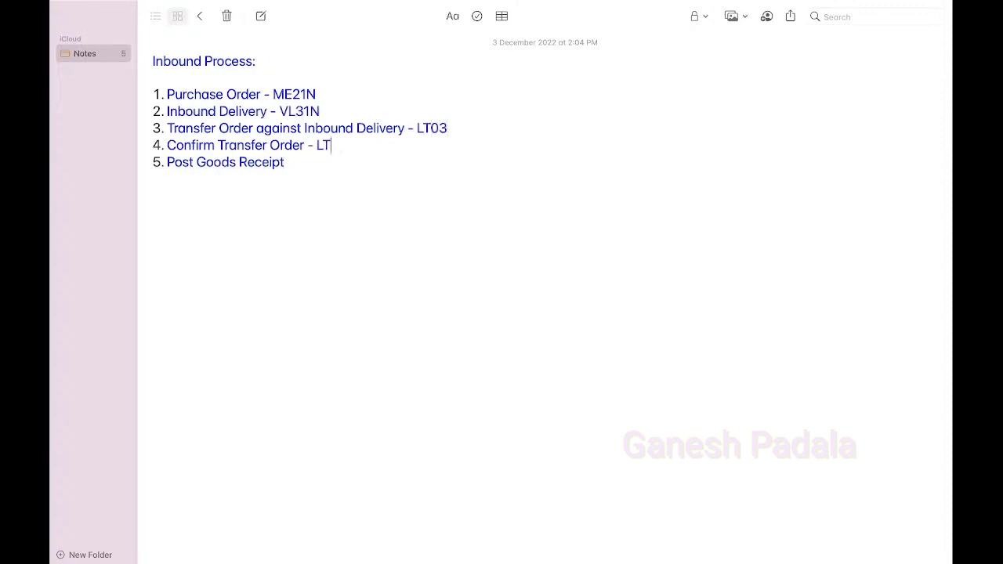
text(12)
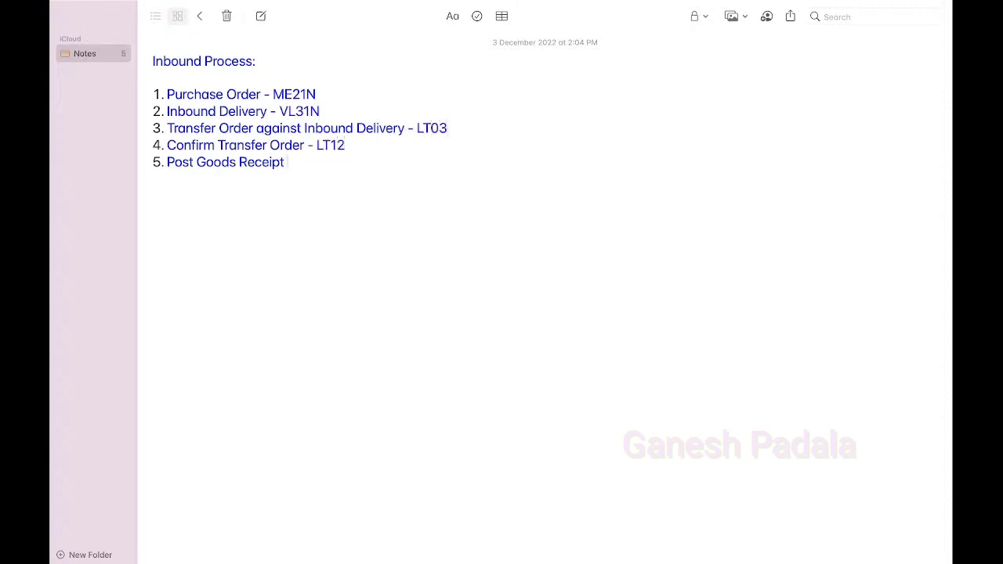
text(- VL32N)
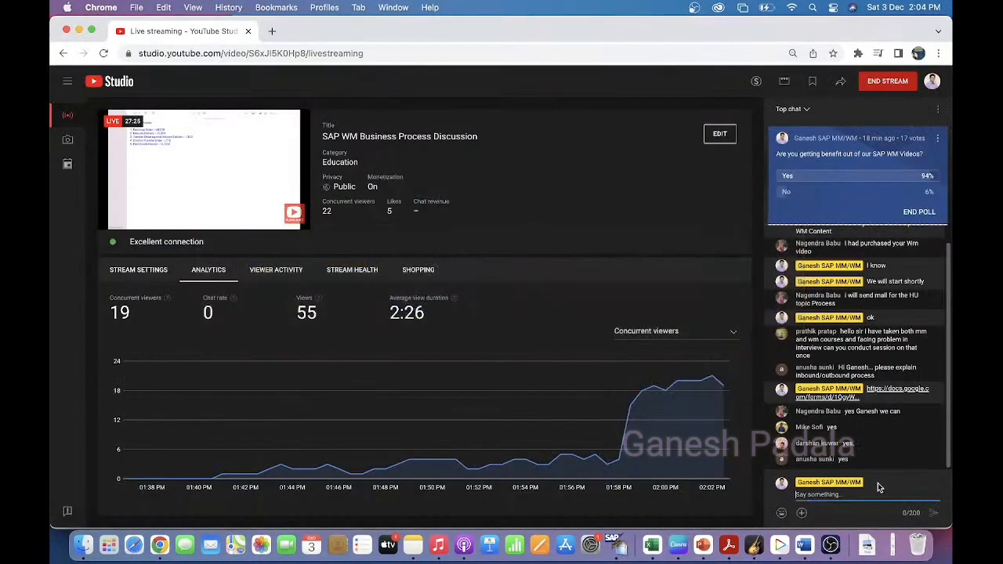
mouse_move(862, 512)
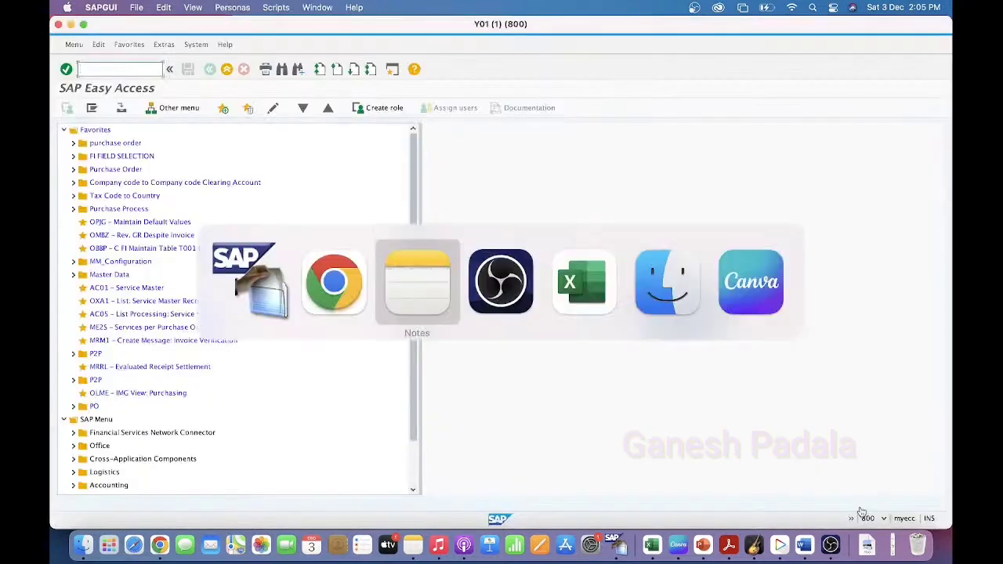
Return to the Inbound Process note and place the cursor below the list.
click(416, 283)
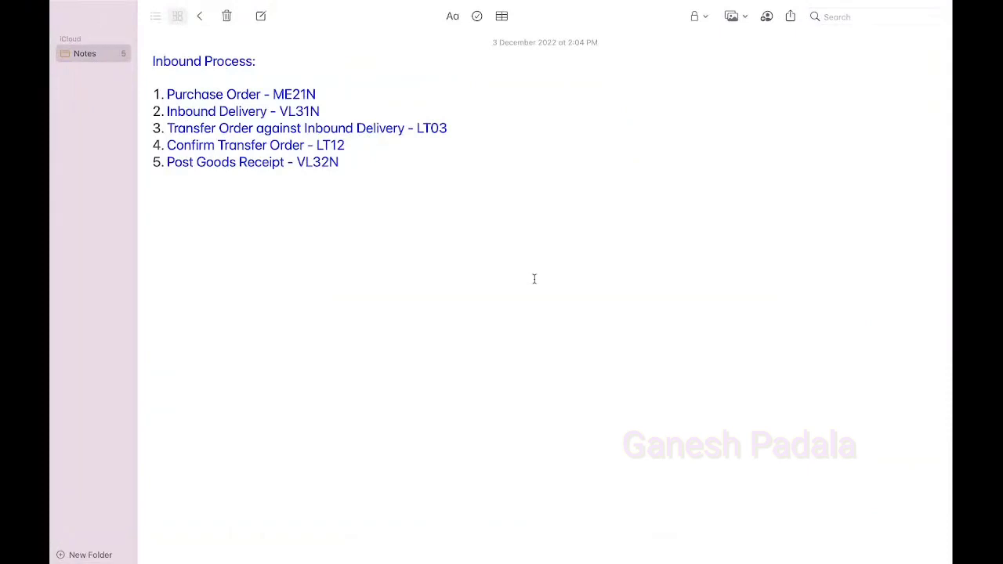
click(338, 162)
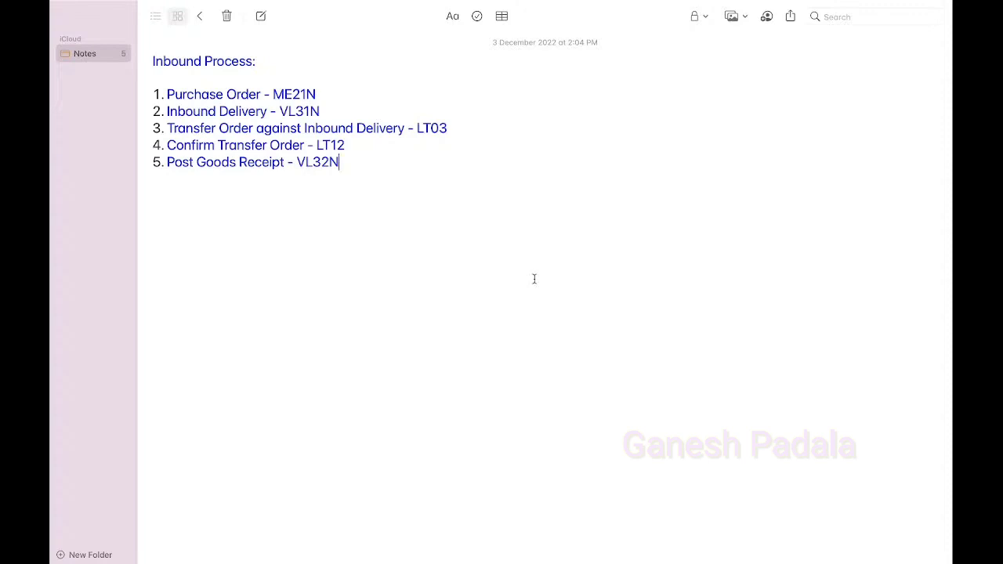
mouse_move(416, 92)
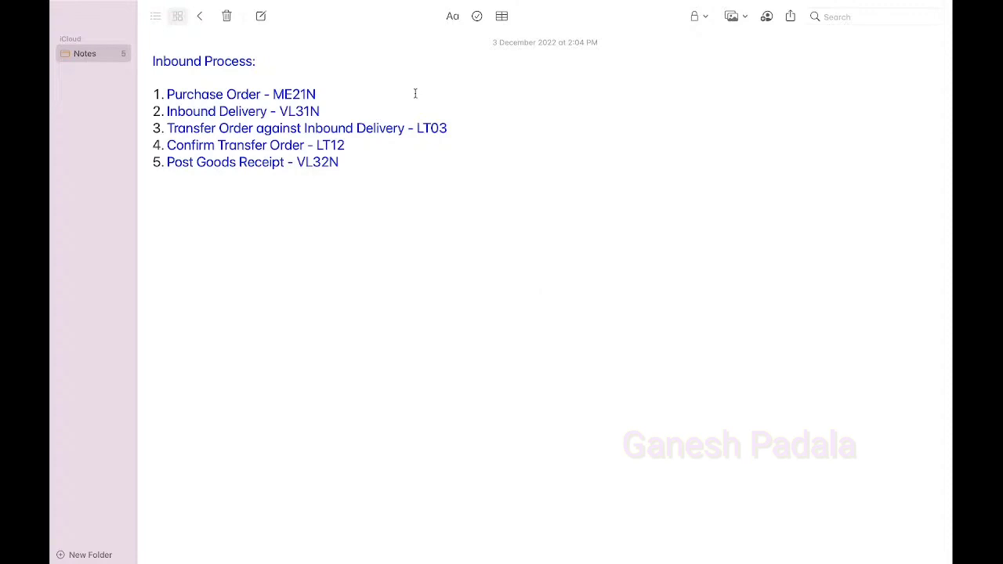
mouse_move(345, 162)
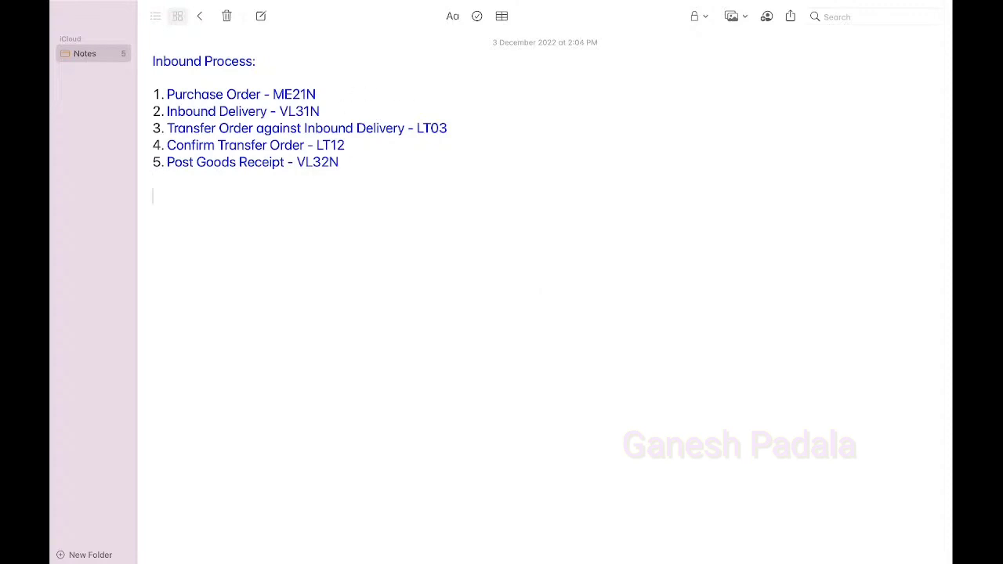
Add 'Tables - EKKO, EKPO, EKBE, EKET, EKKN etc.' after ME21N in step one.
click(316, 94)
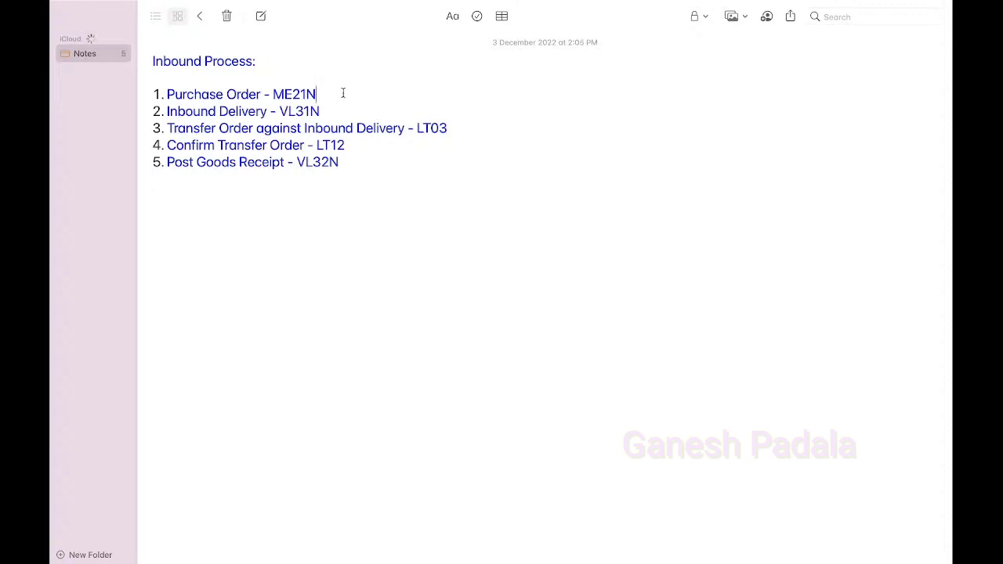
text(-)
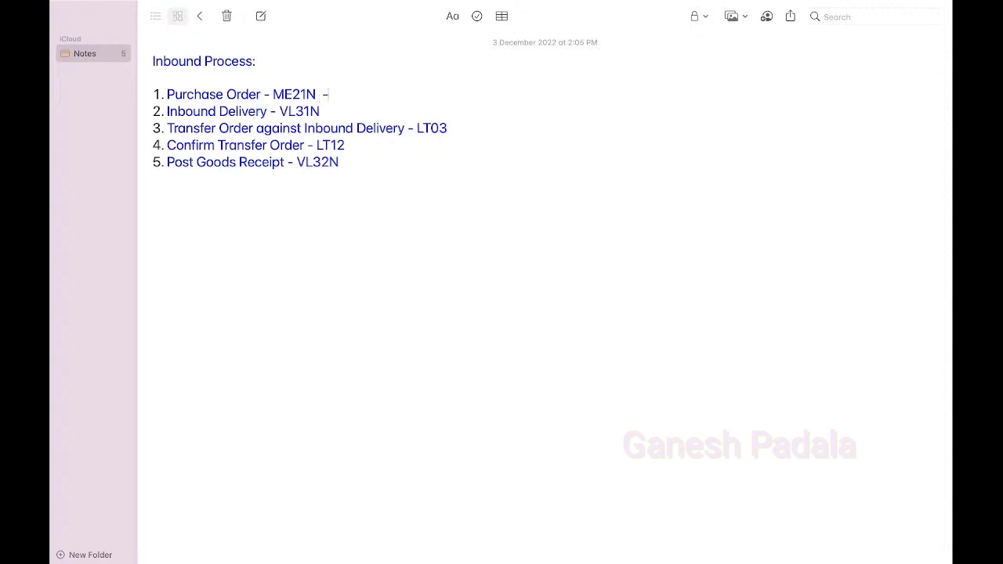
text(Table)
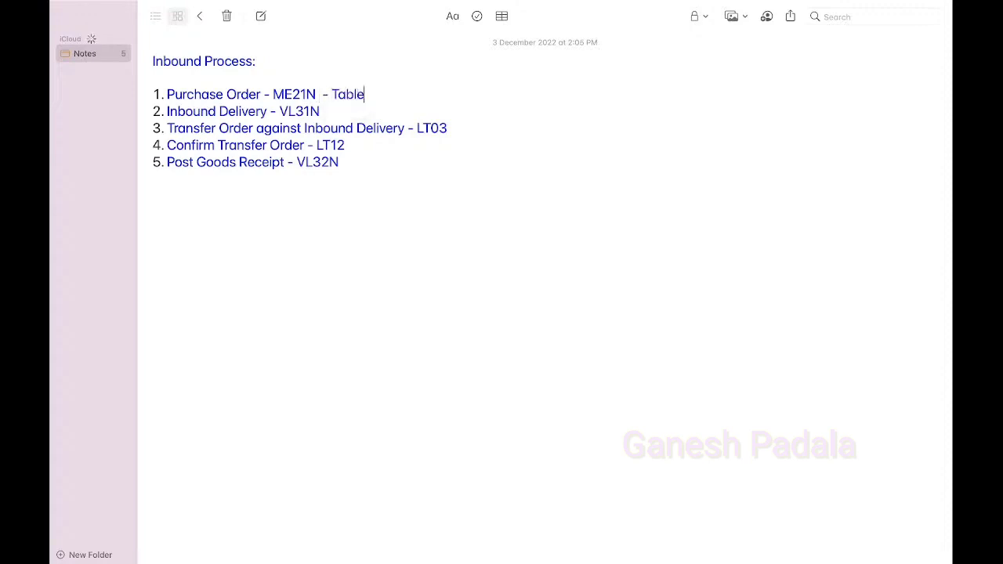
text(s - EKKO, EKPO,)
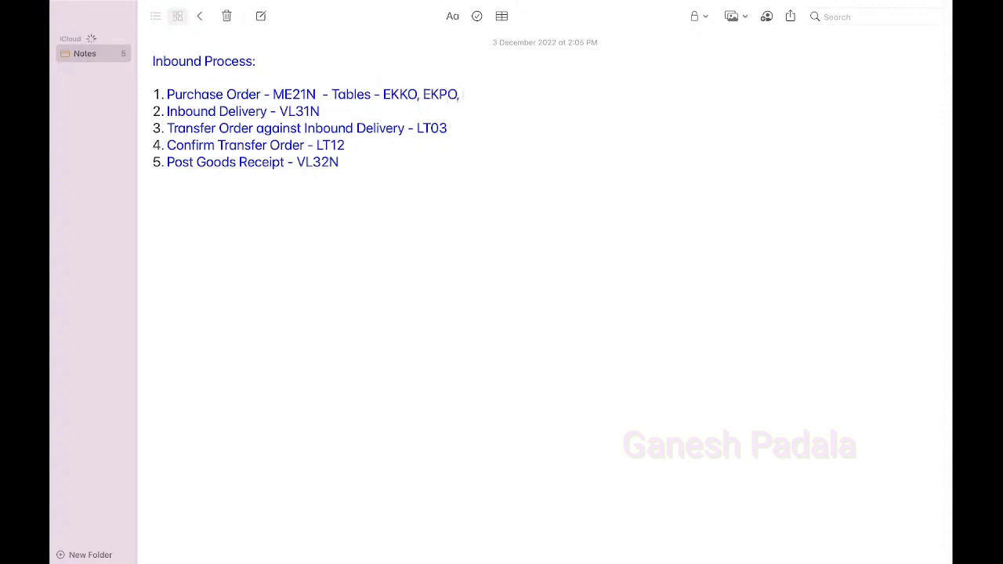
text(EKBE, E)
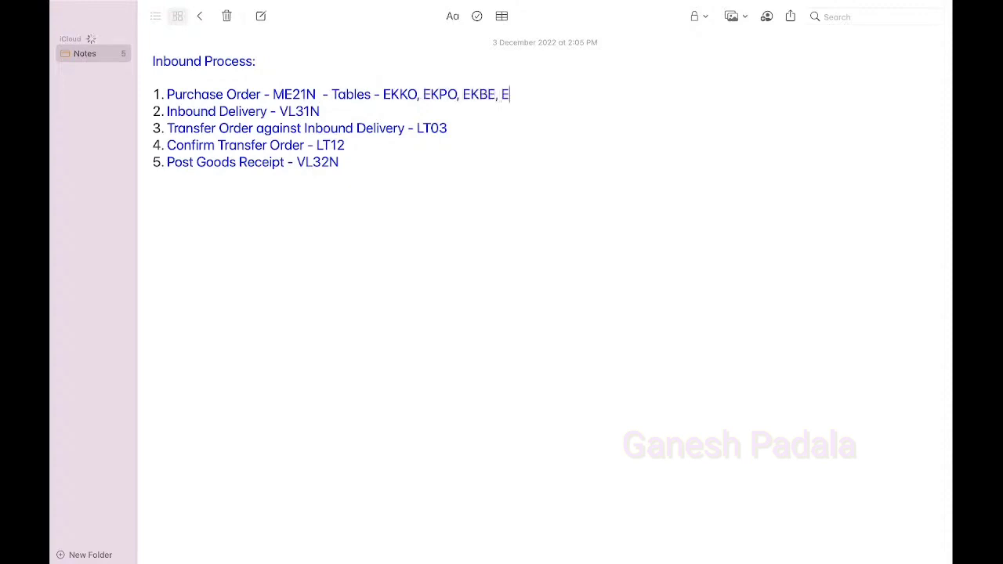
text(KET, EKKN E)
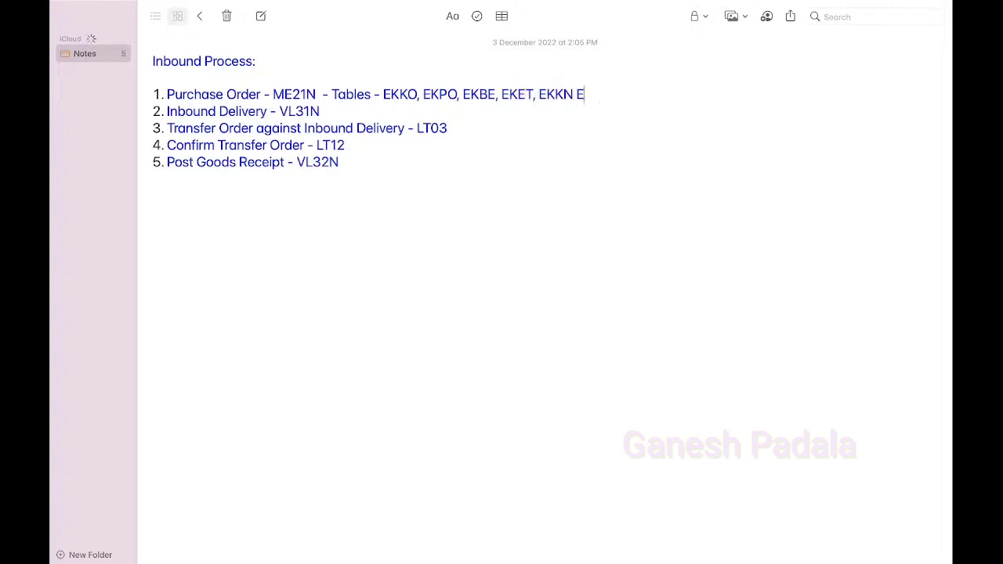
text(tc.)
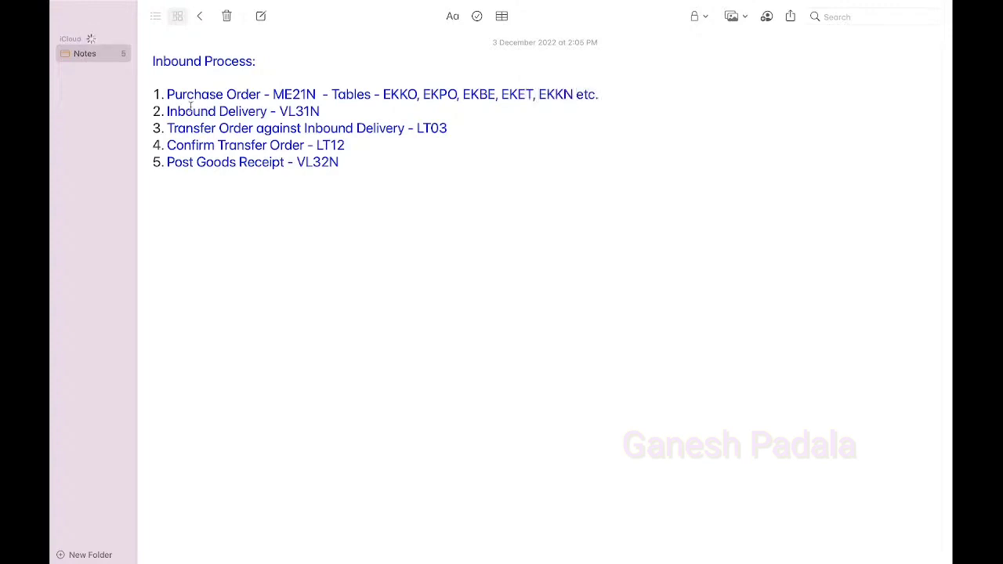
Add 'Tables - LIKP and LIPS' after VL31N in step two.
click(321, 110)
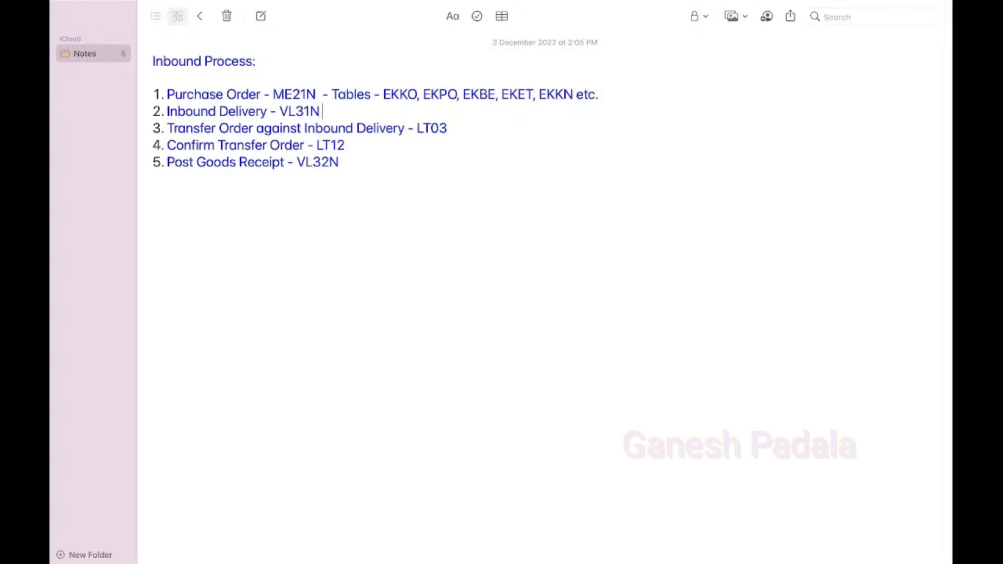
text(-)
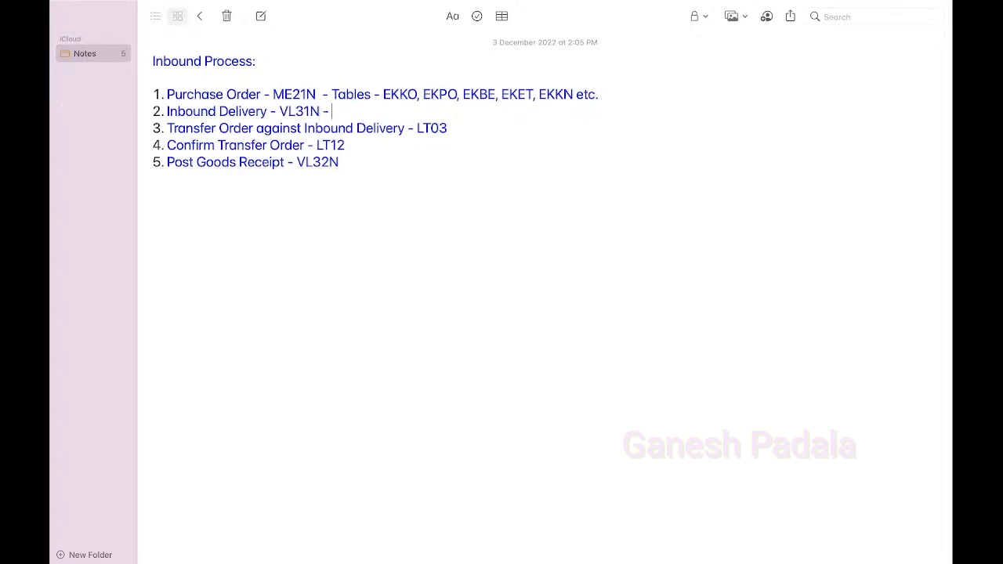
text(LIKP)
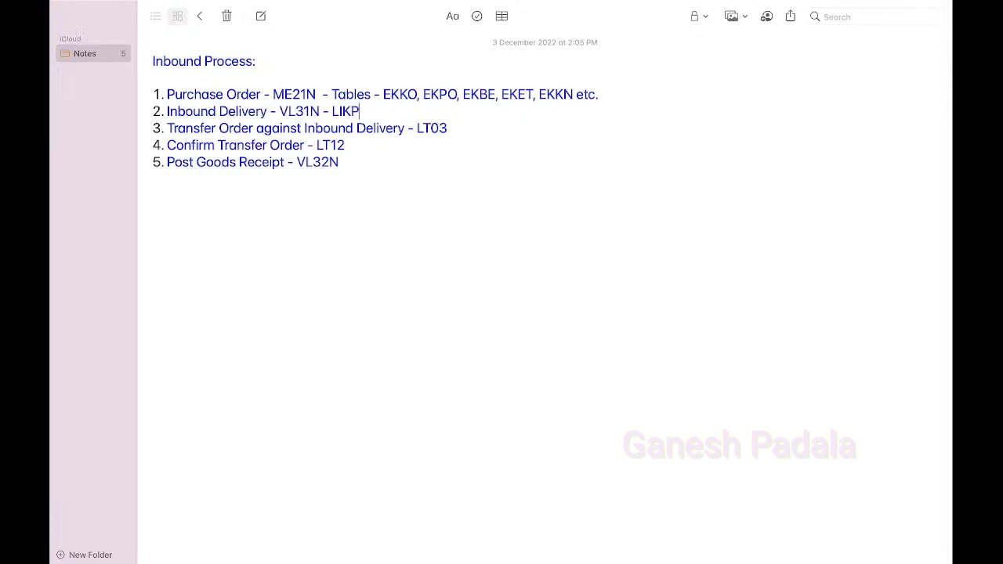
text(and)
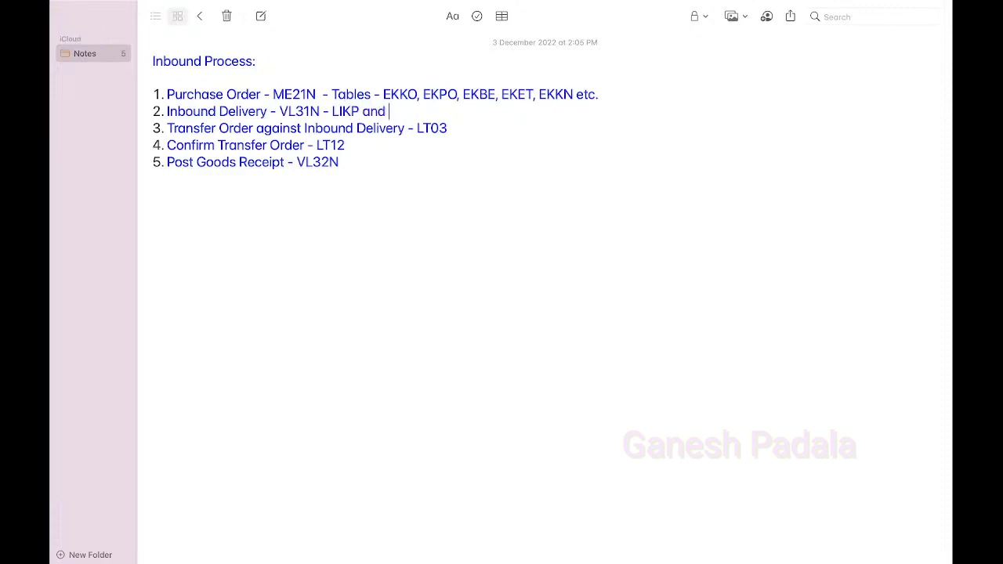
text(L)
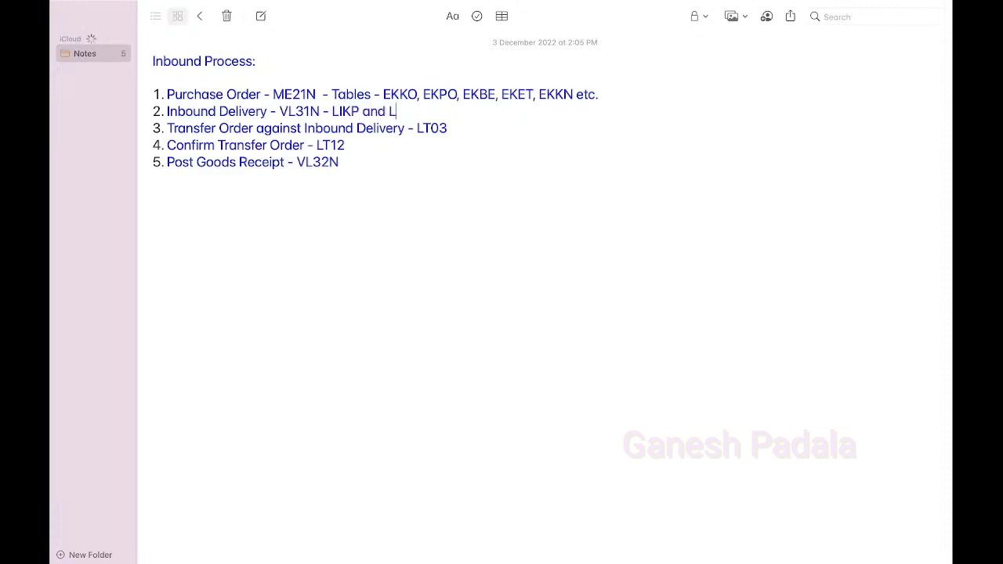
text(IPS)
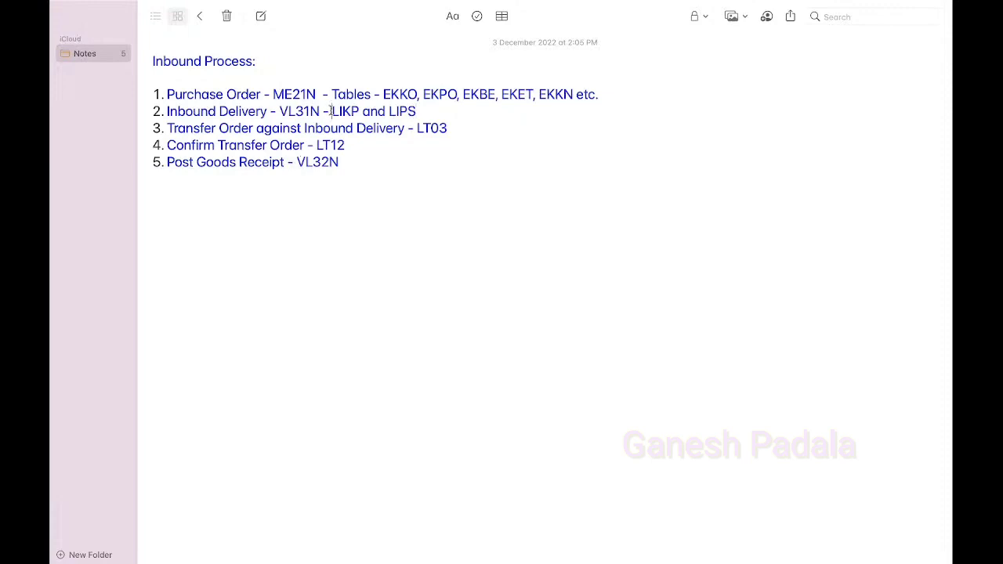
text(Tables -)
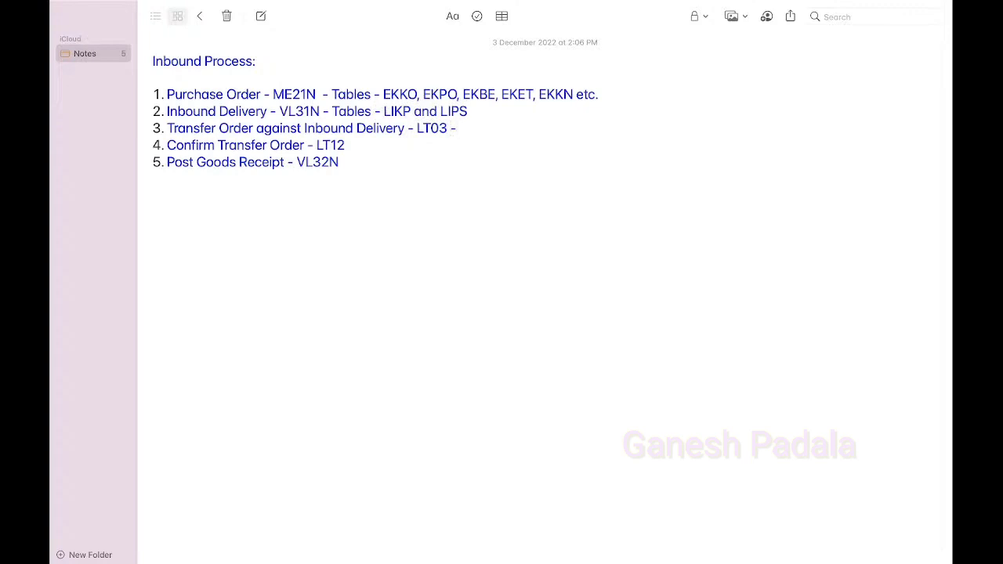
Add 'Tables - LTAK and LTAP' after LT03 and LT12, plus a dash after VL32N.
text(LT)
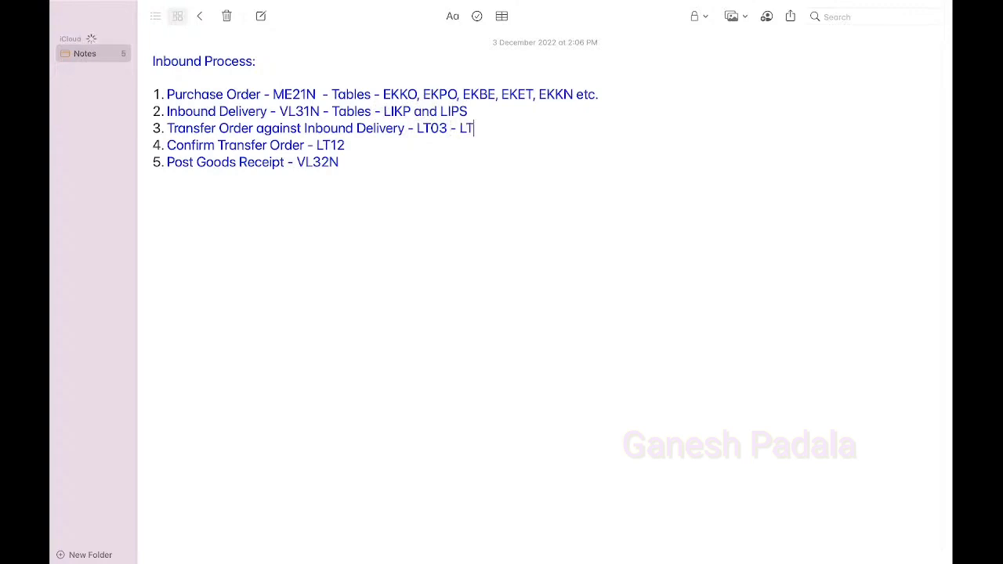
text(AK and LTAP)
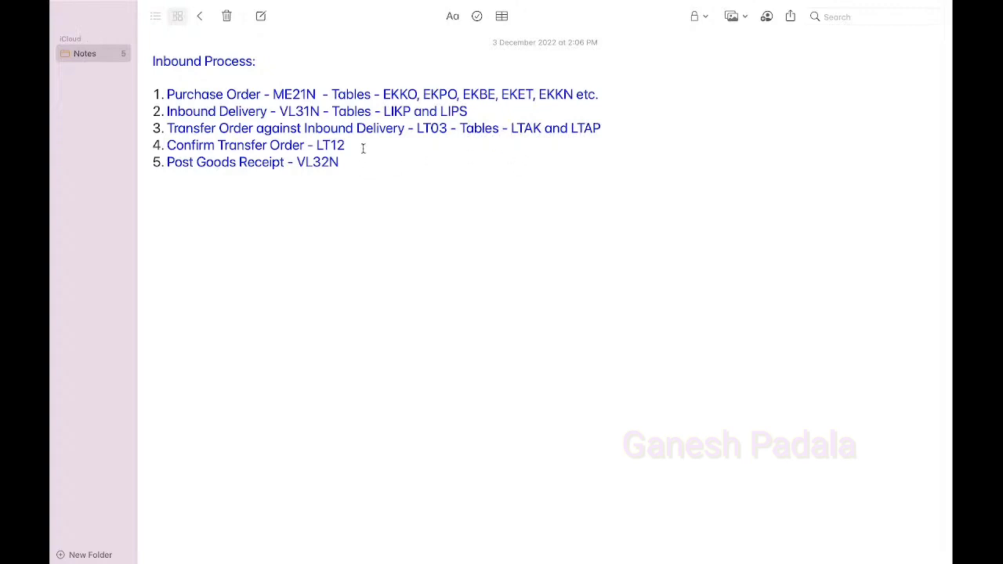
mouse_move(584, 163)
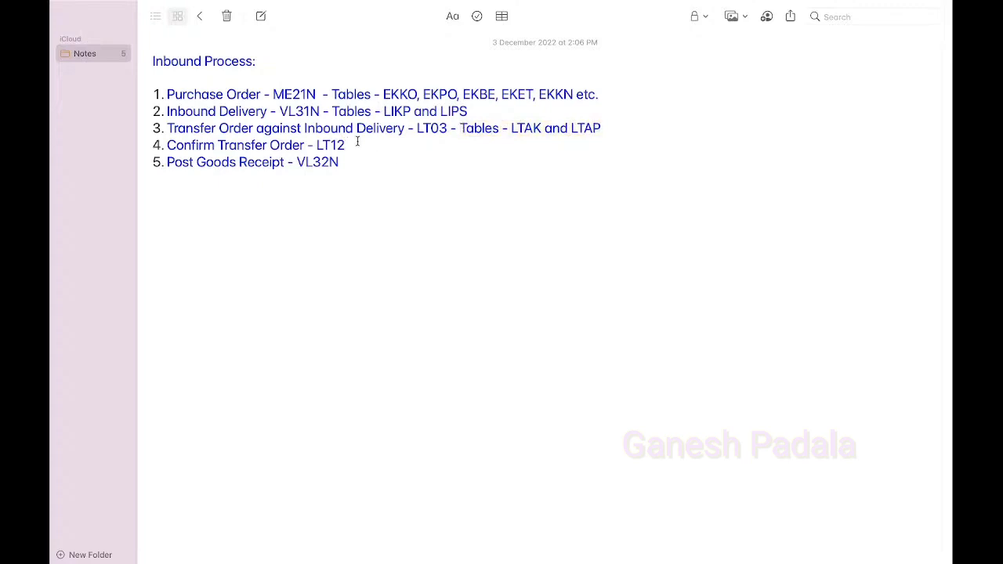
text(-Tables - LTAK and LTAP)
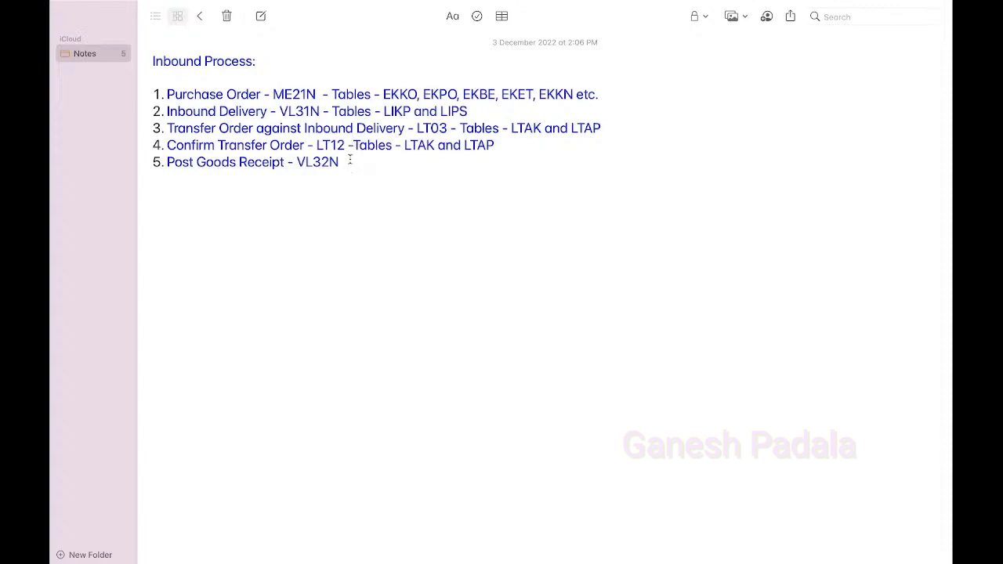
text(-)
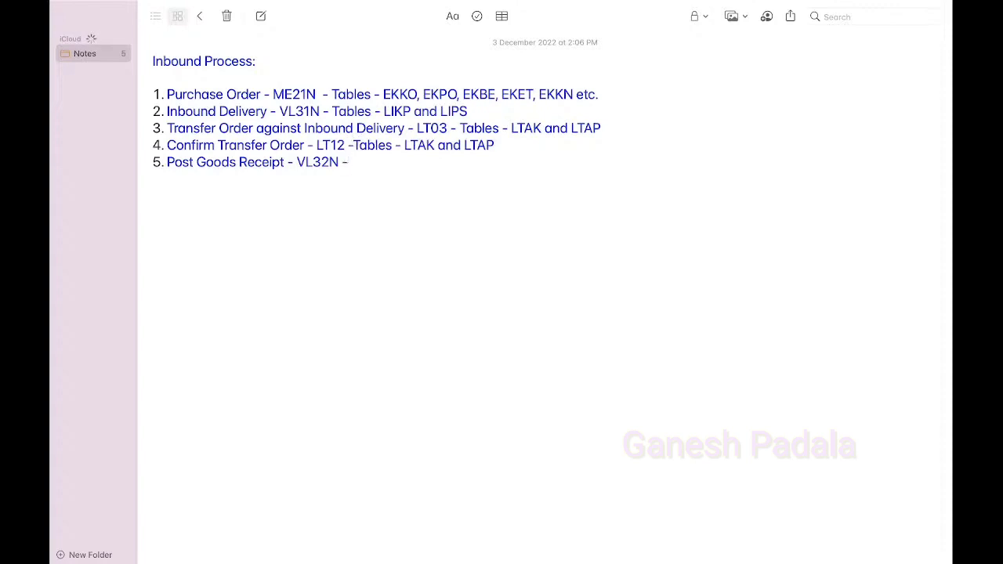
Extend step five with 'against Inbound Delivery' and tables MKPF and MSEG.
click(349, 163)
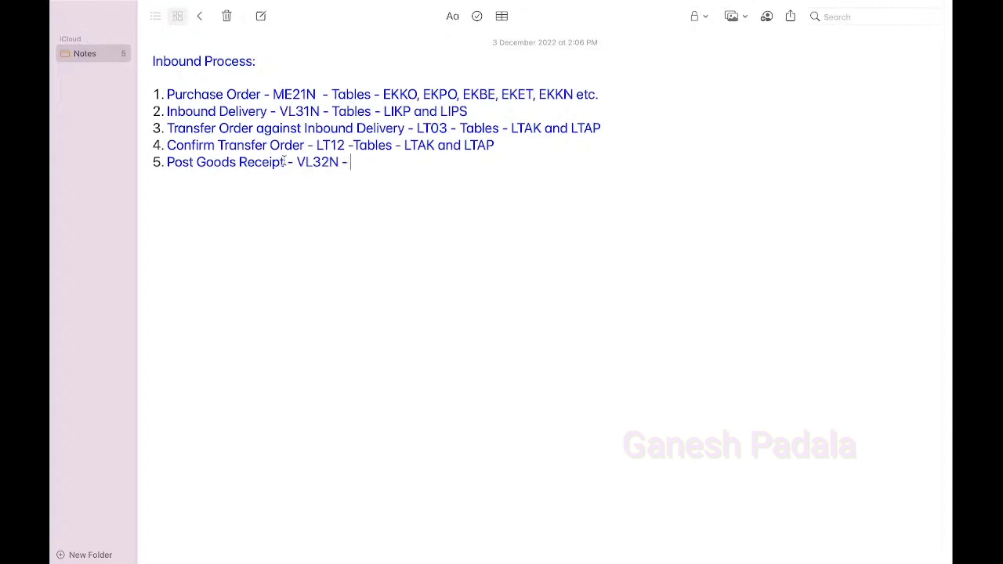
text(against)
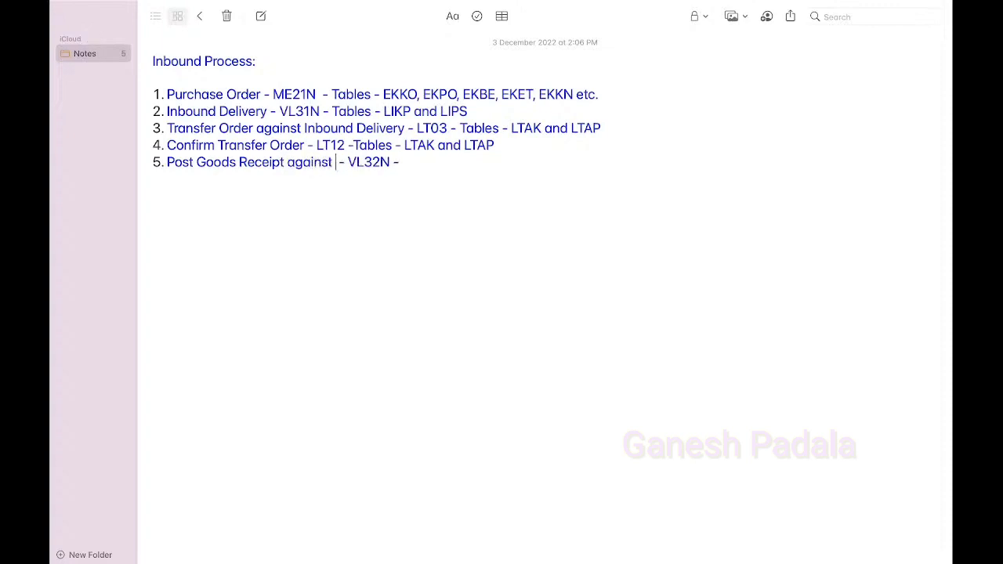
text(Inbound Delive)
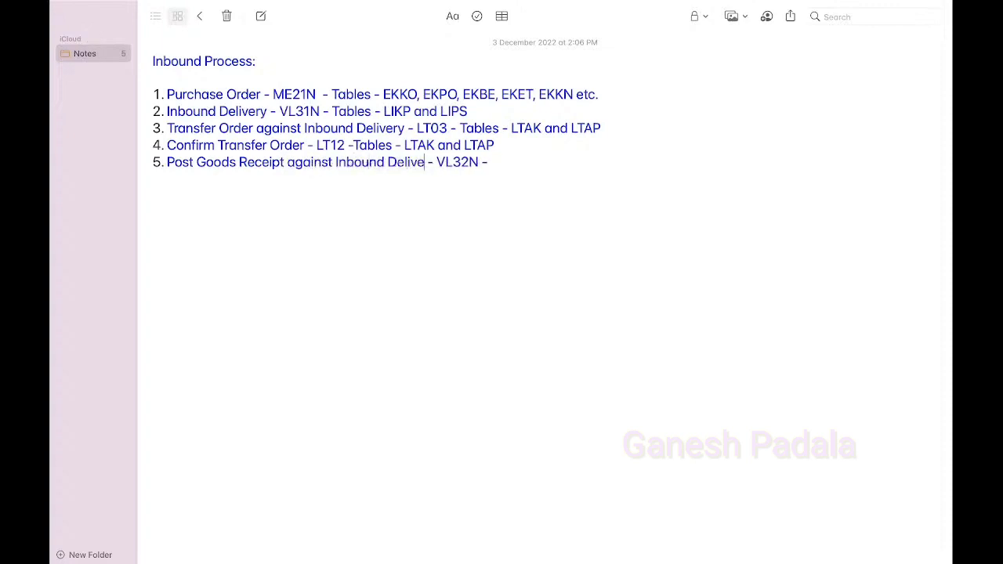
text(ry)
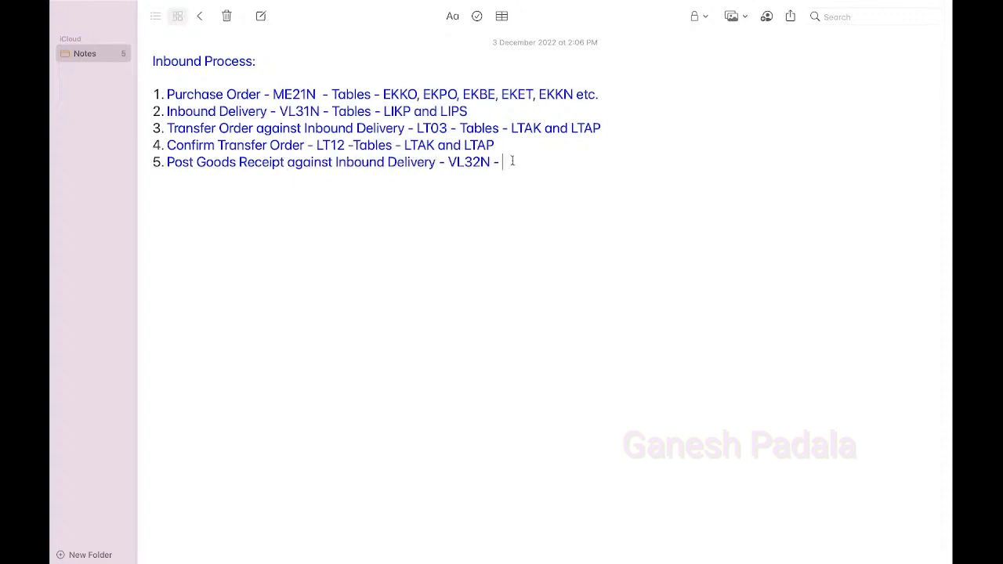
text(M)
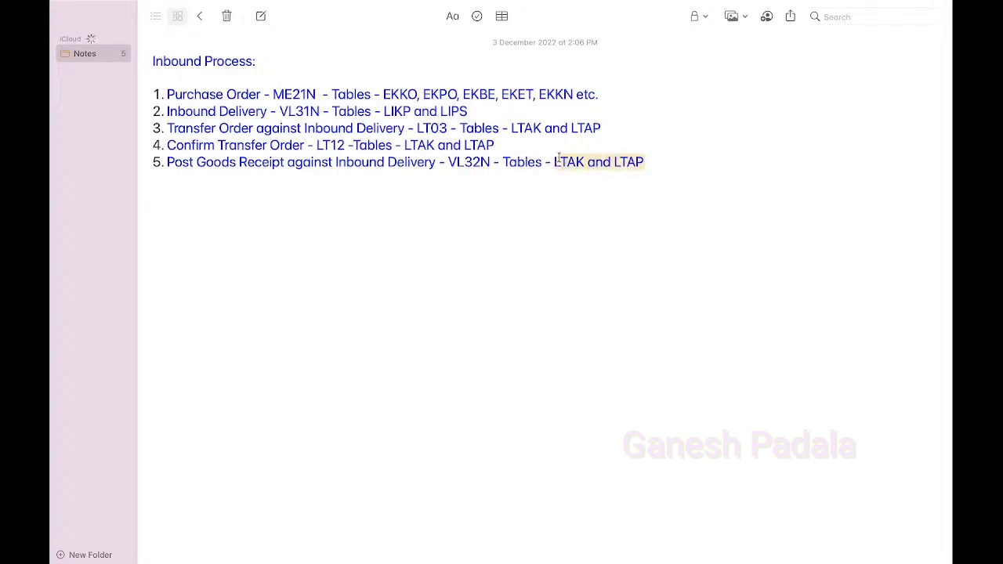
text(M)
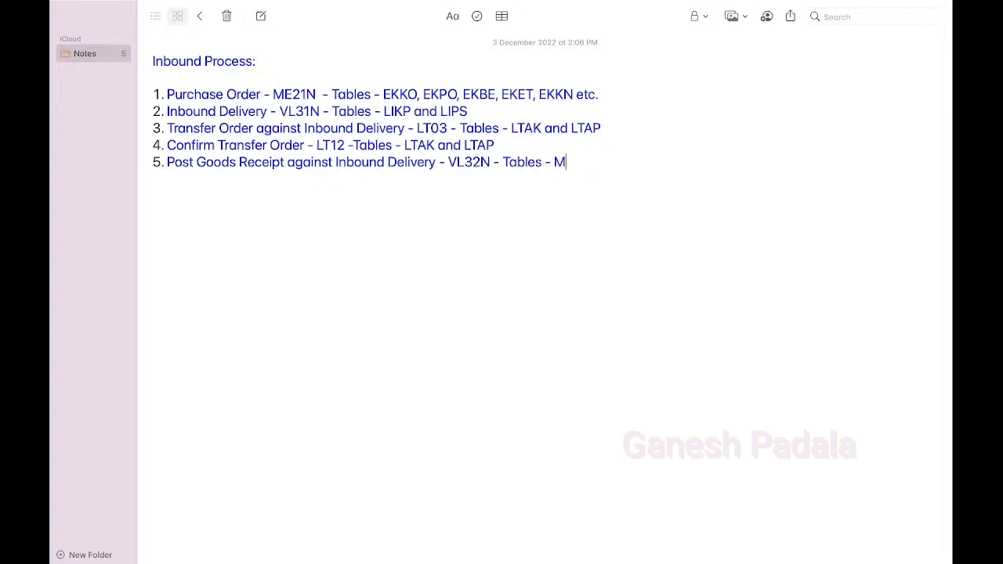
text(KPF an d)
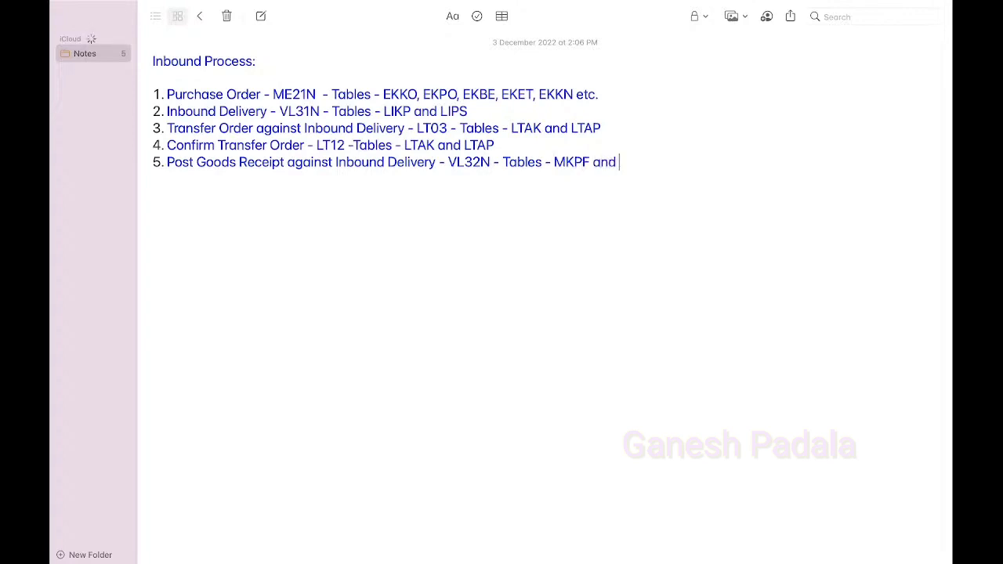
text(MSEG)
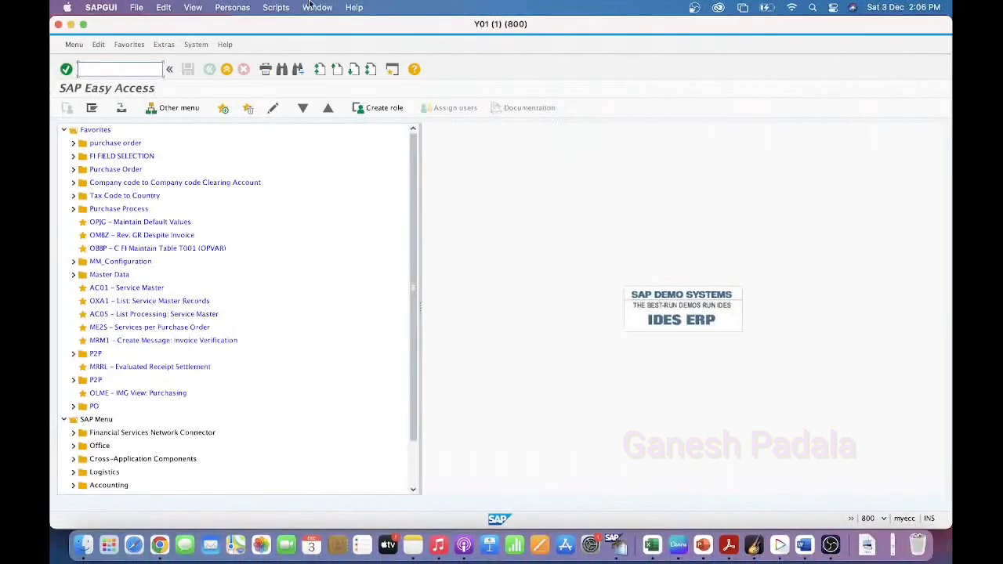
Run SE16N and load table EKBE in General Table Display.
text(SE16N)
text(EKBE)
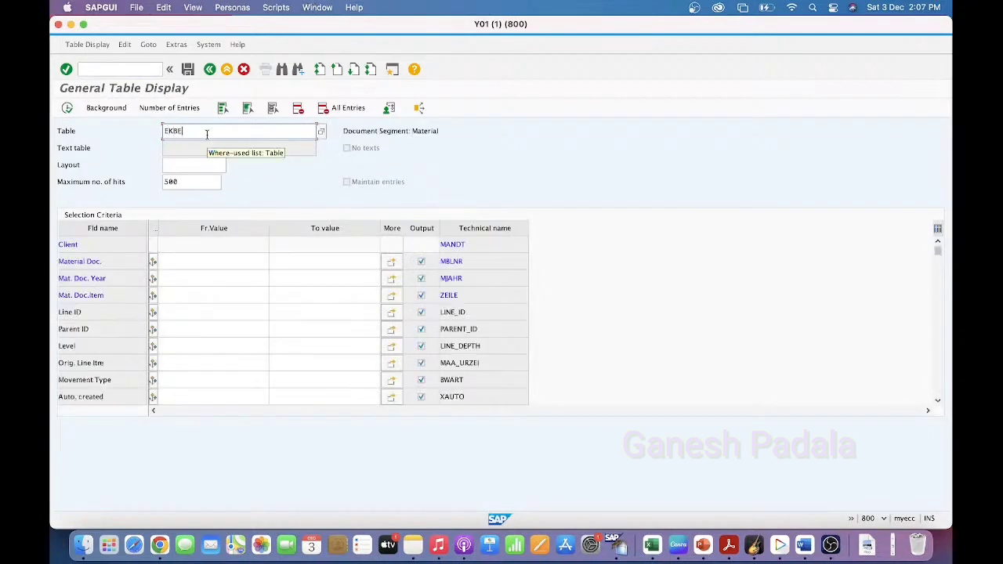
key(Return)
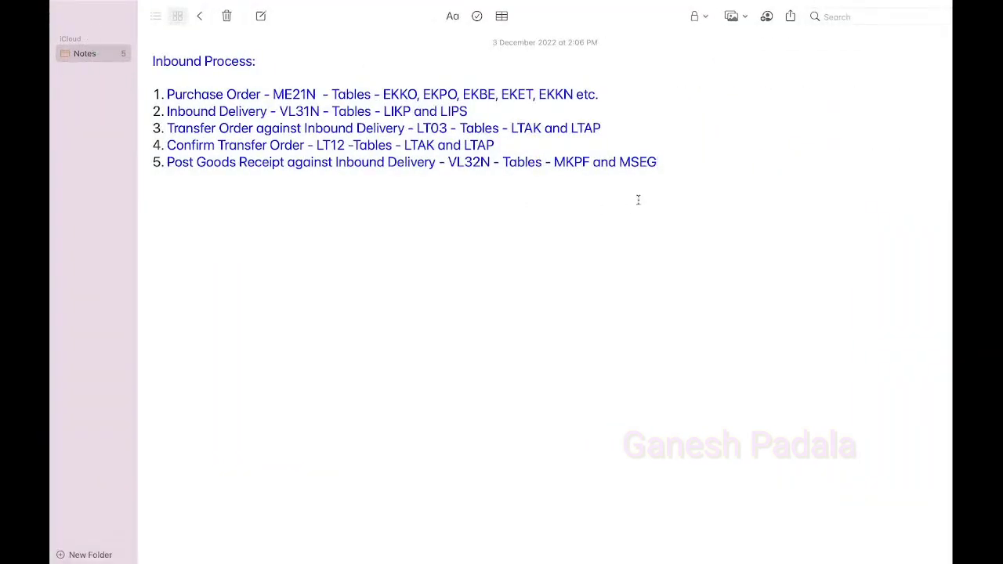
Add EKBE after MSEG in step five's table list.
text(, ek)
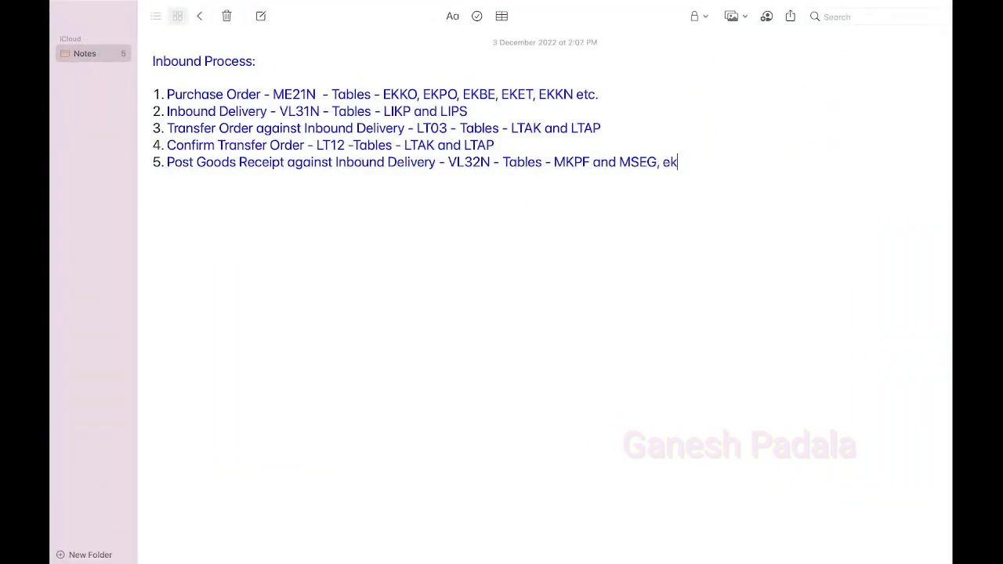
text(BE)
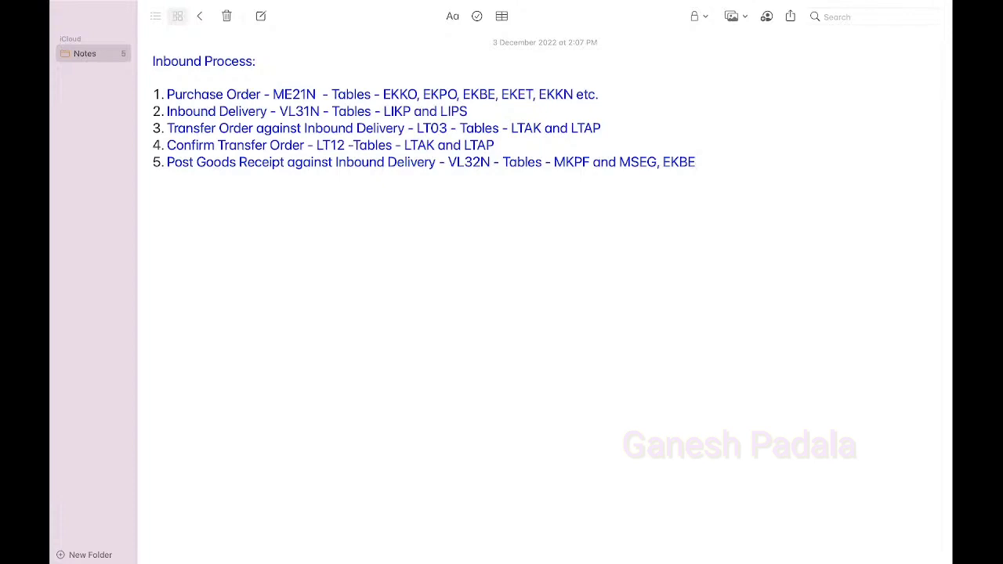
click(470, 111)
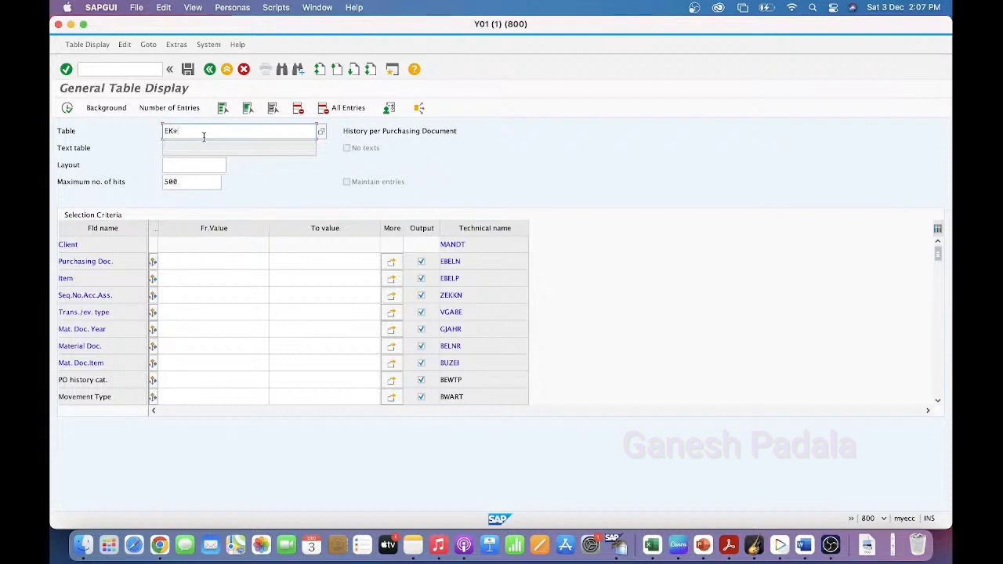
List the tables matching EK* and select EKES, Vendor Confirmations.
click(320, 131)
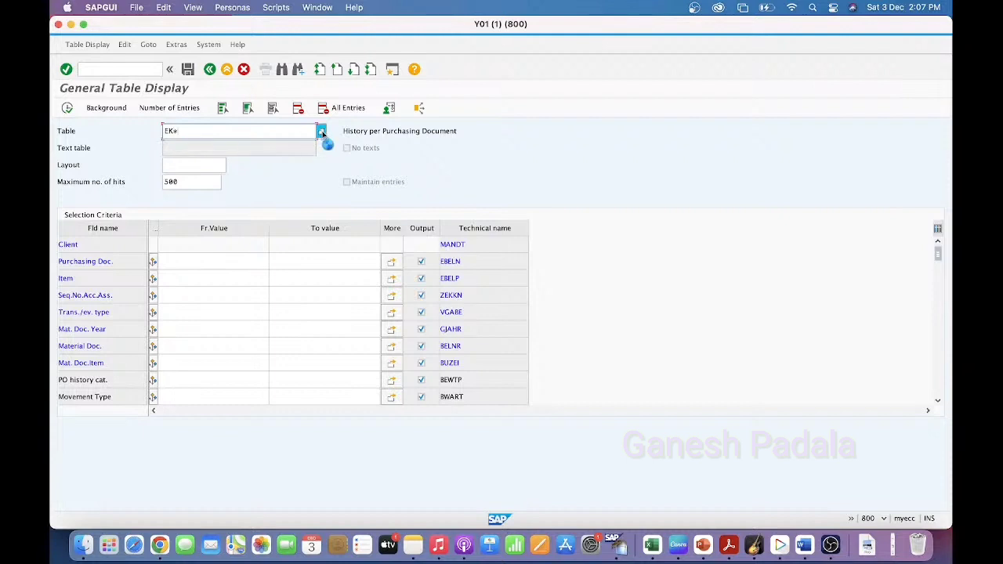
click(321, 131)
text(CON)
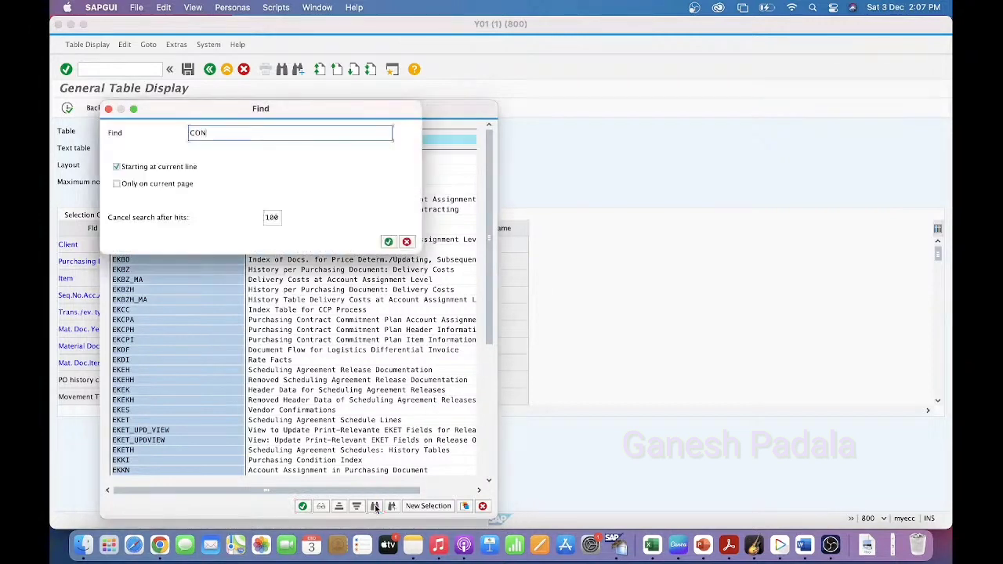
click(387, 241)
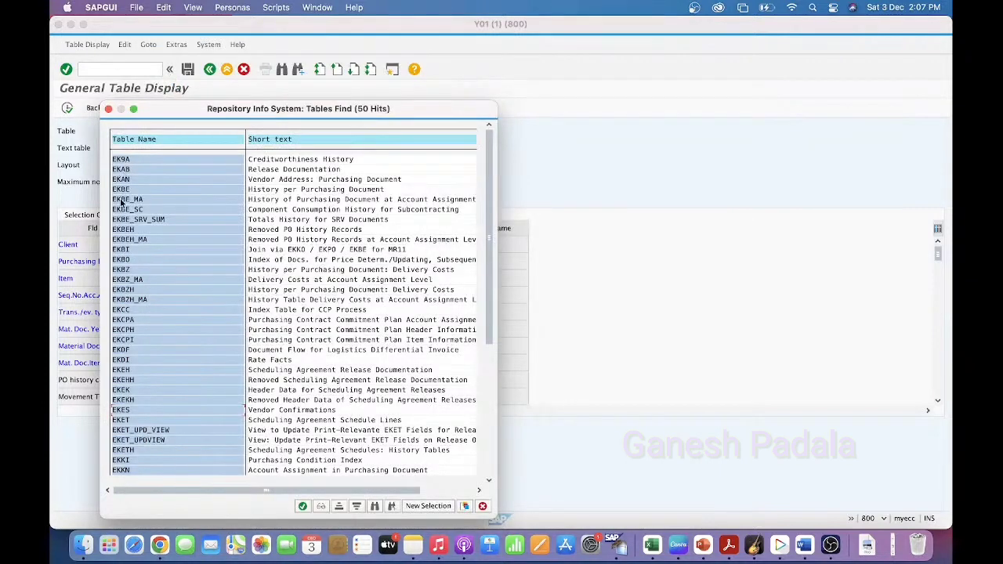
mouse_move(118, 409)
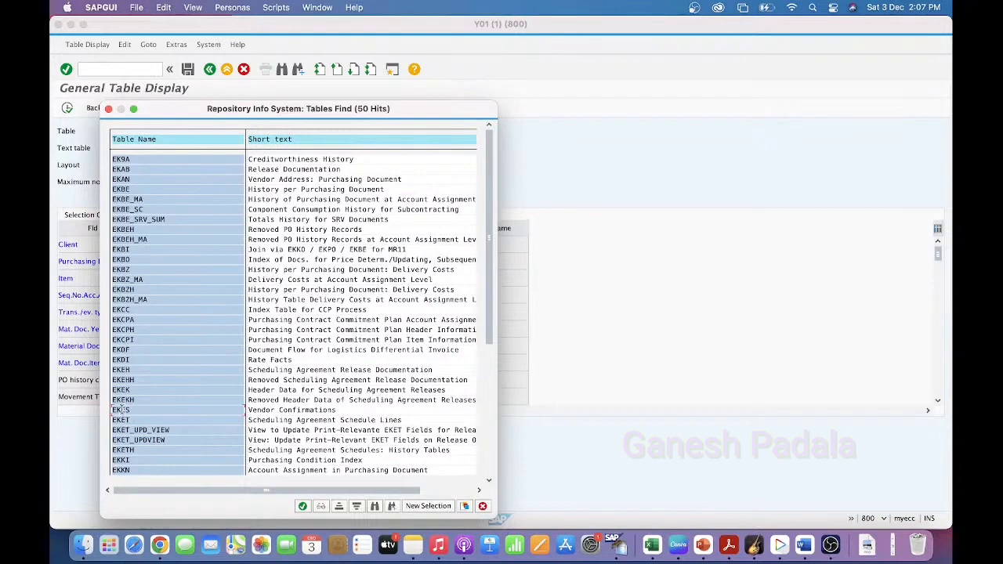
double_click(121, 409)
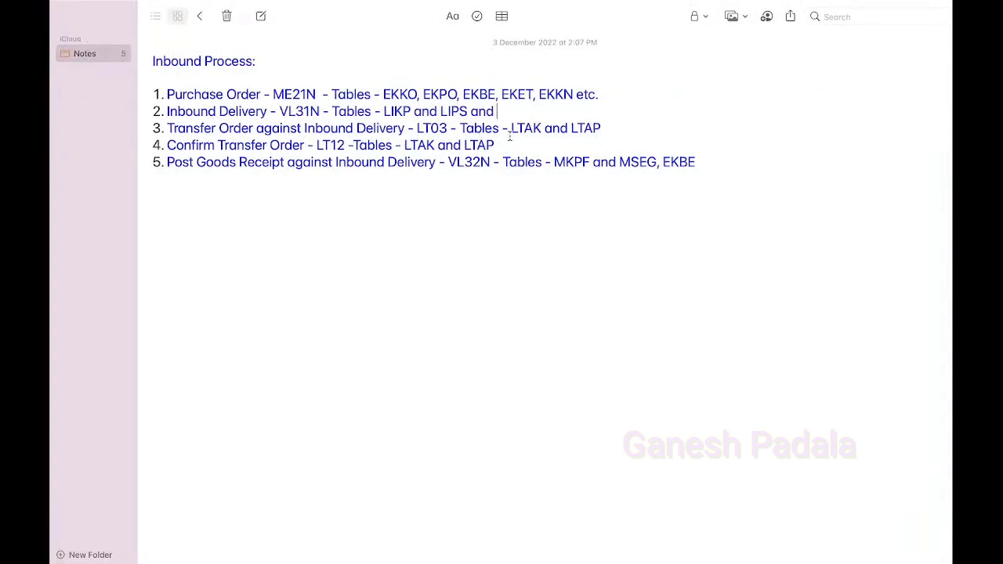
Append EKES to step 2's tables and make step 5 read 'MKPF and MSEG and EKBE'.
text(EKE)
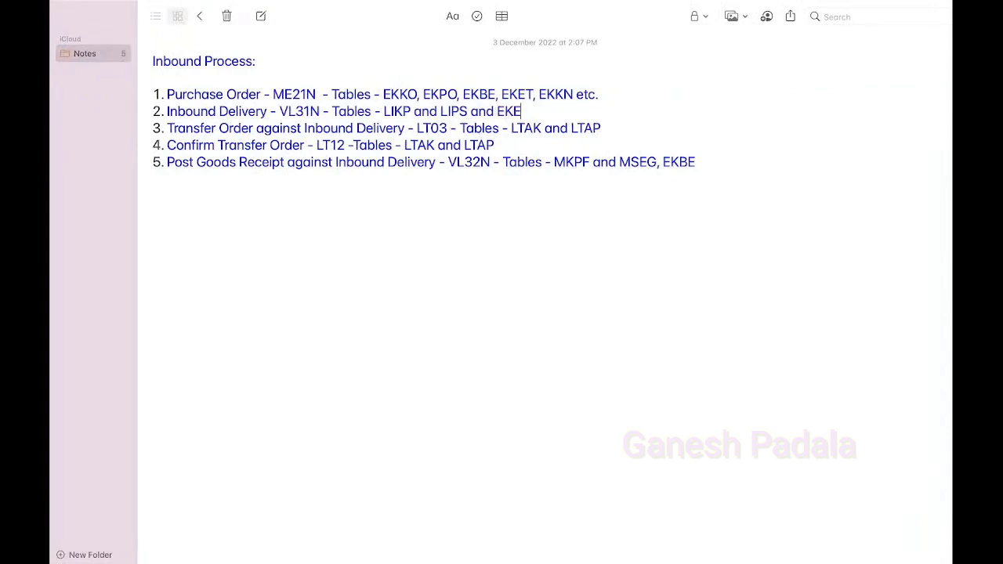
text(S)
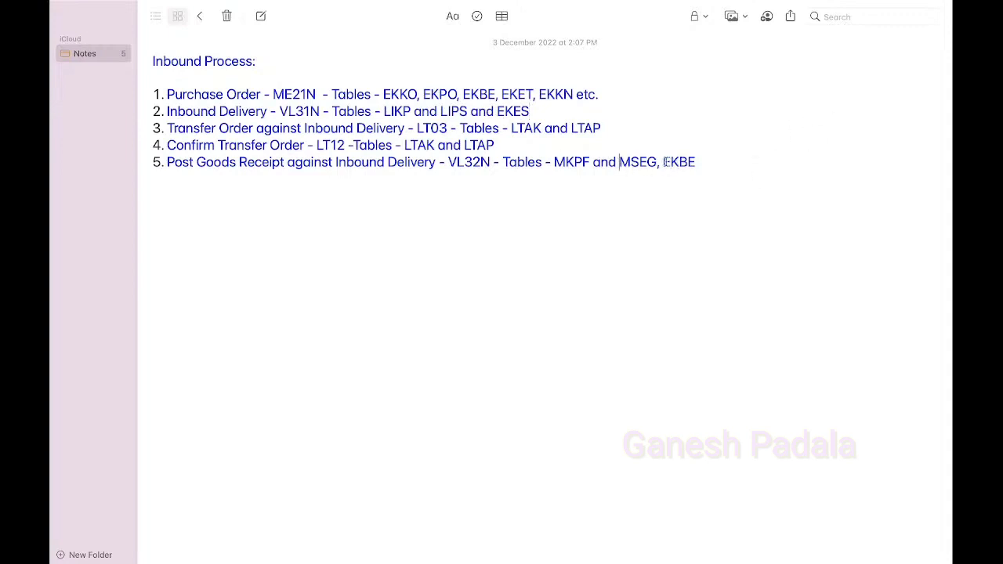
key(Backspace)
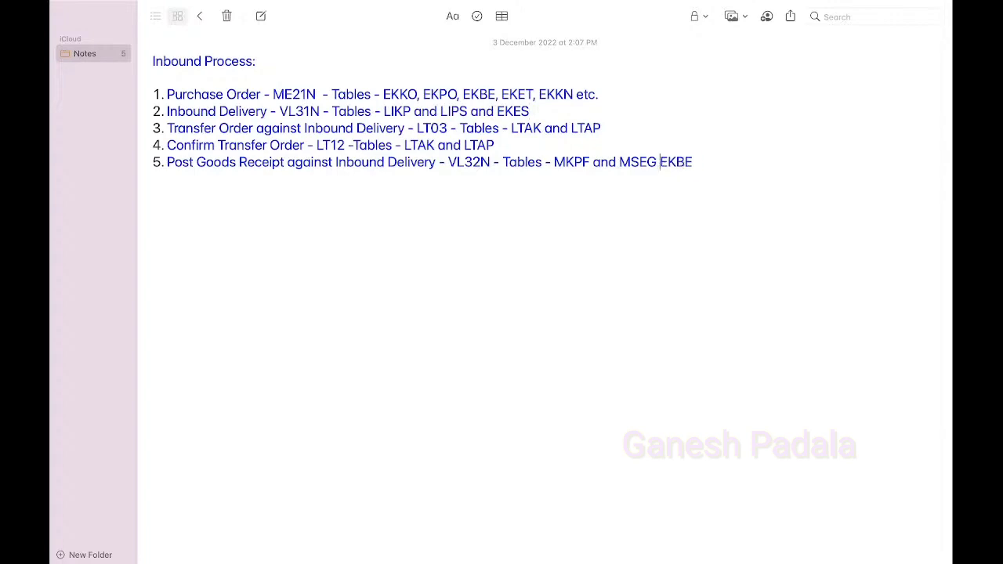
text(and)
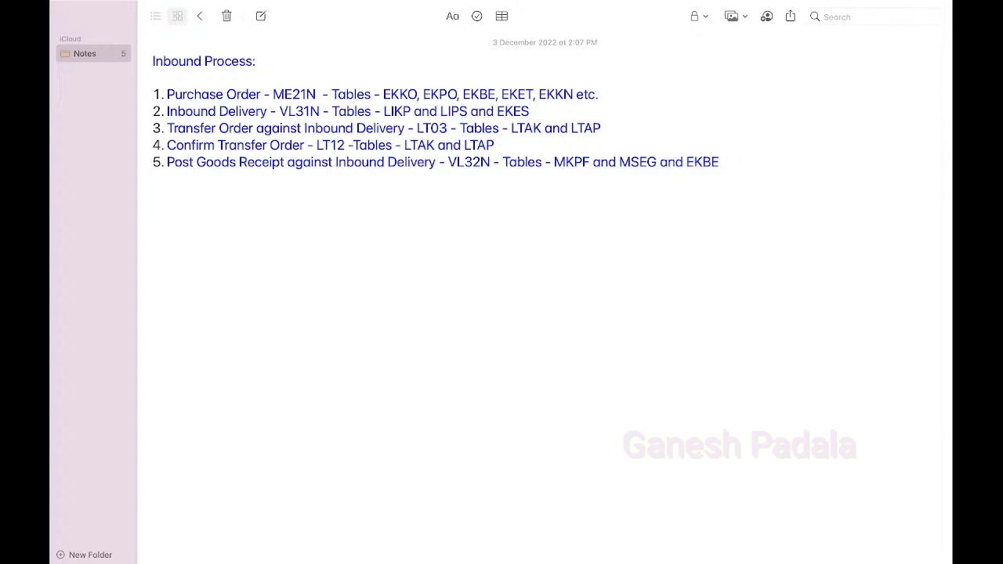
click(159, 545)
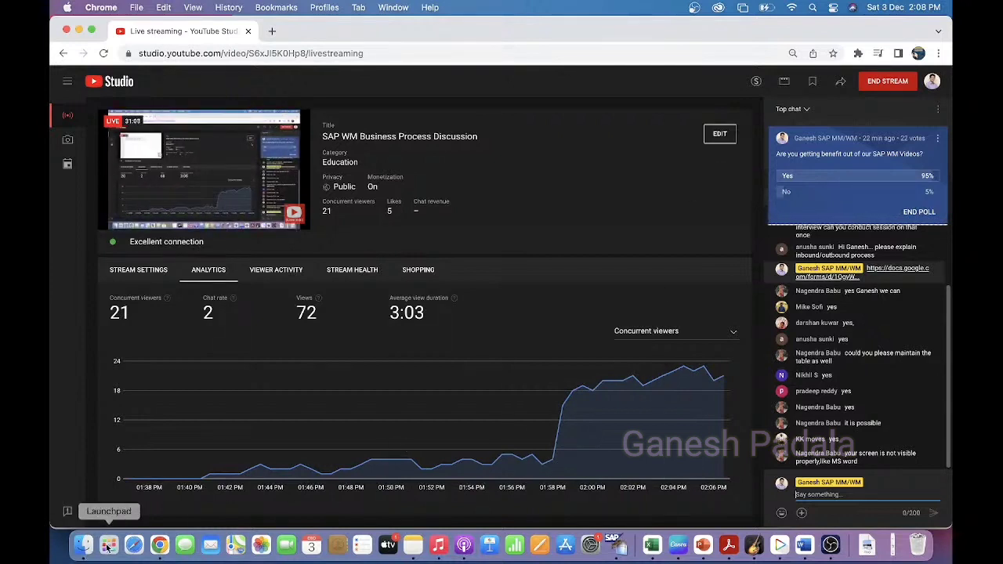
mouse_move(803, 545)
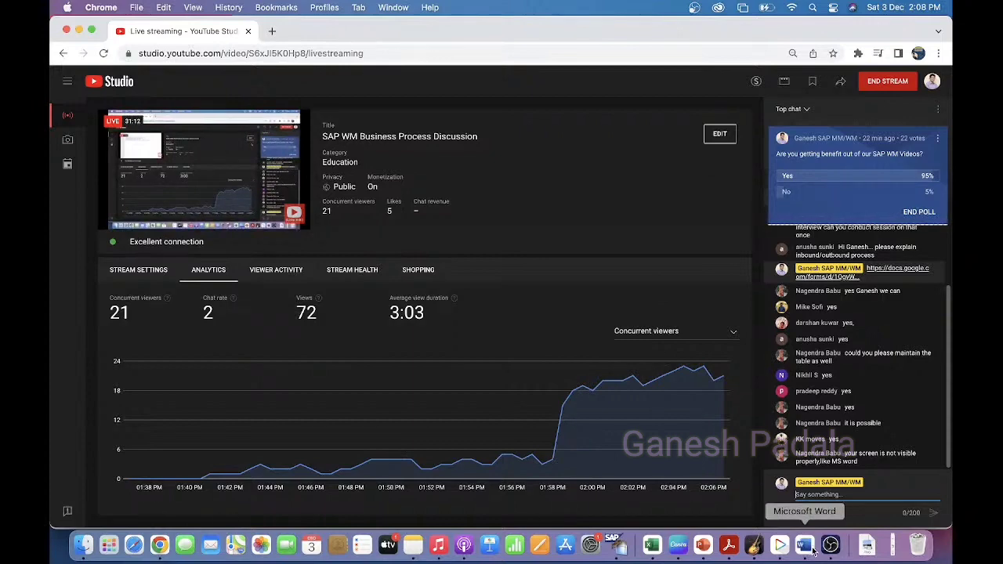
Launch PowerPoint from the Dock to show its new-presentation gallery.
click(804, 545)
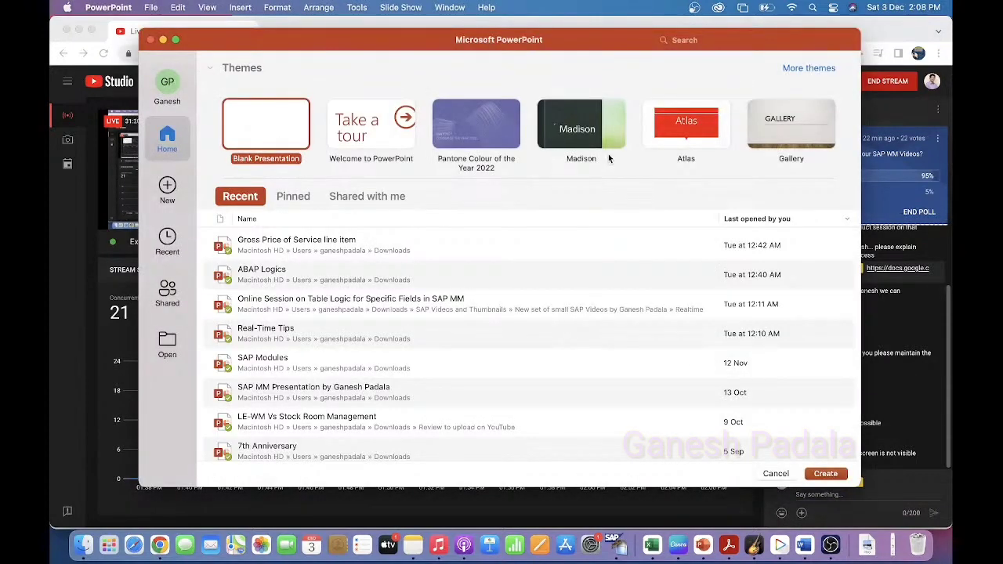
Create a Blank Presentation in PowerPoint.
click(825, 473)
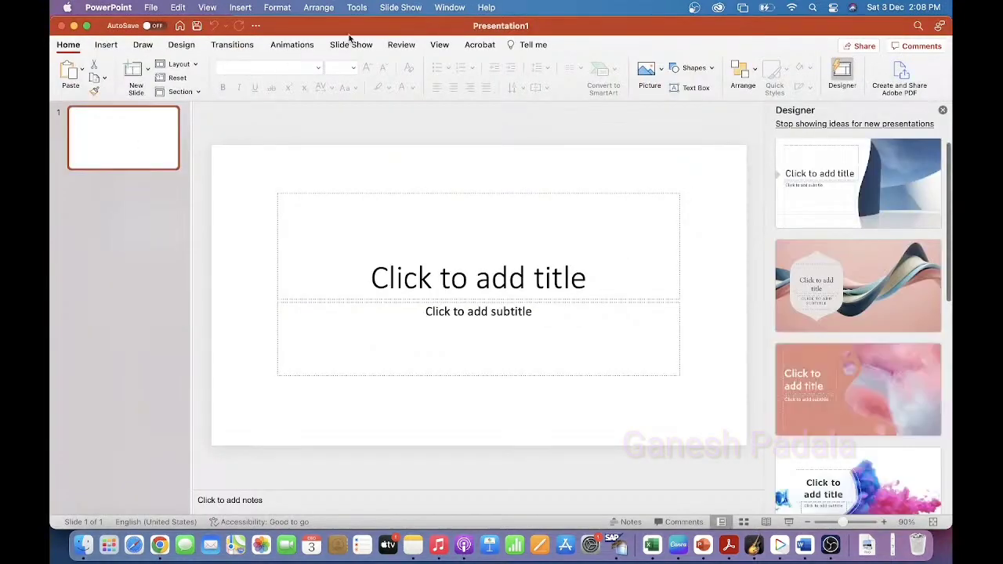
click(181, 45)
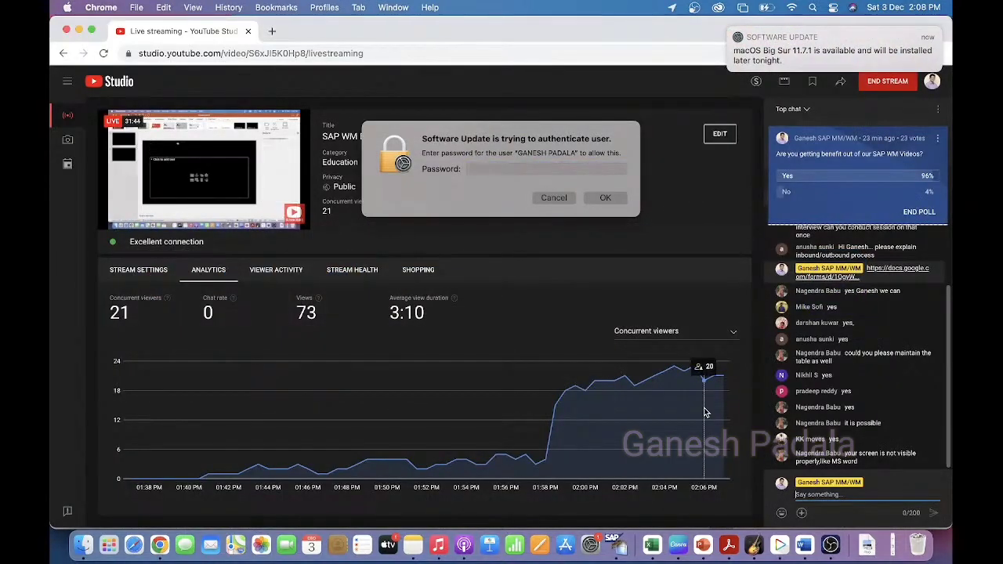
Dismiss the macOS Software Update password dialog.
click(546, 168)
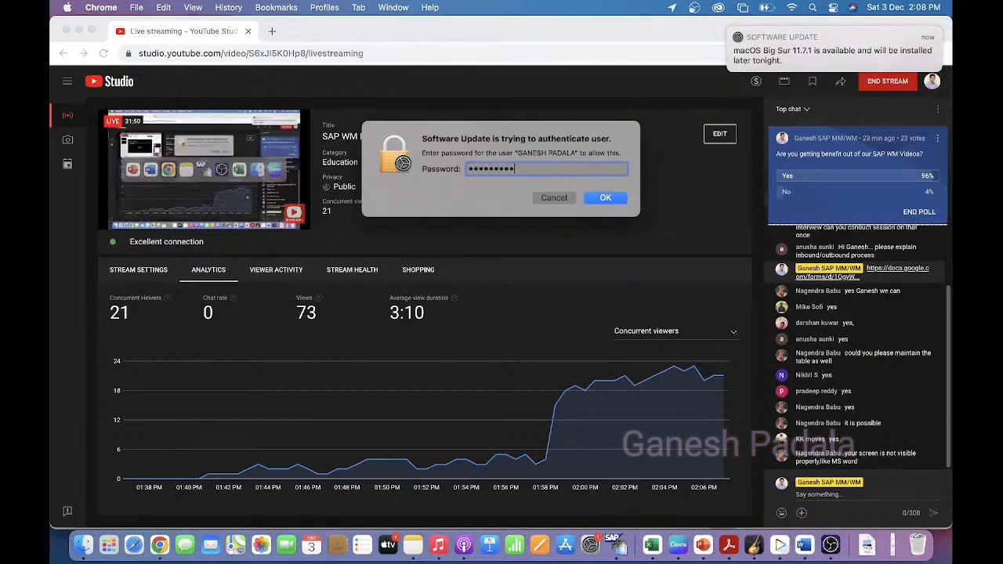
click(605, 198)
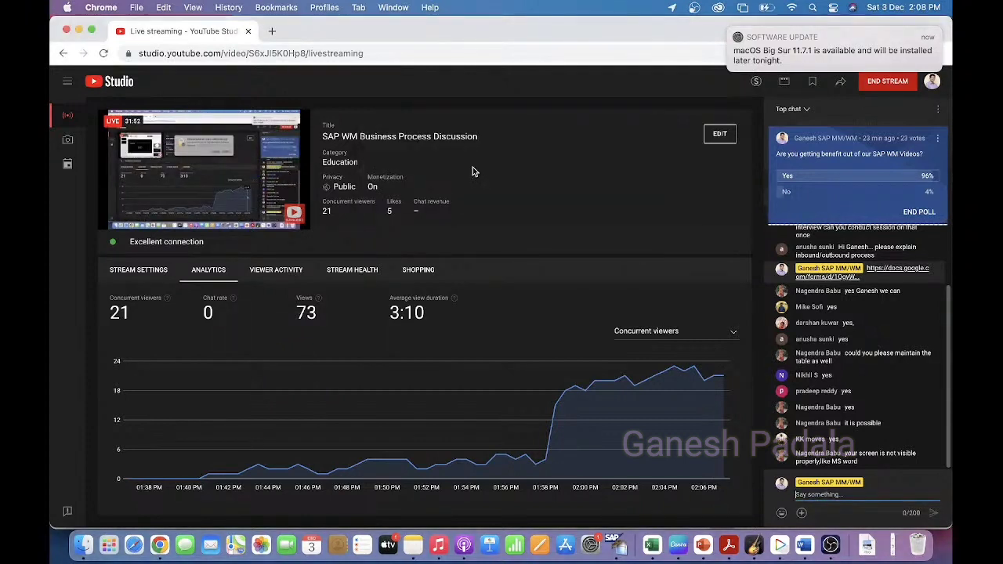
click(703, 544)
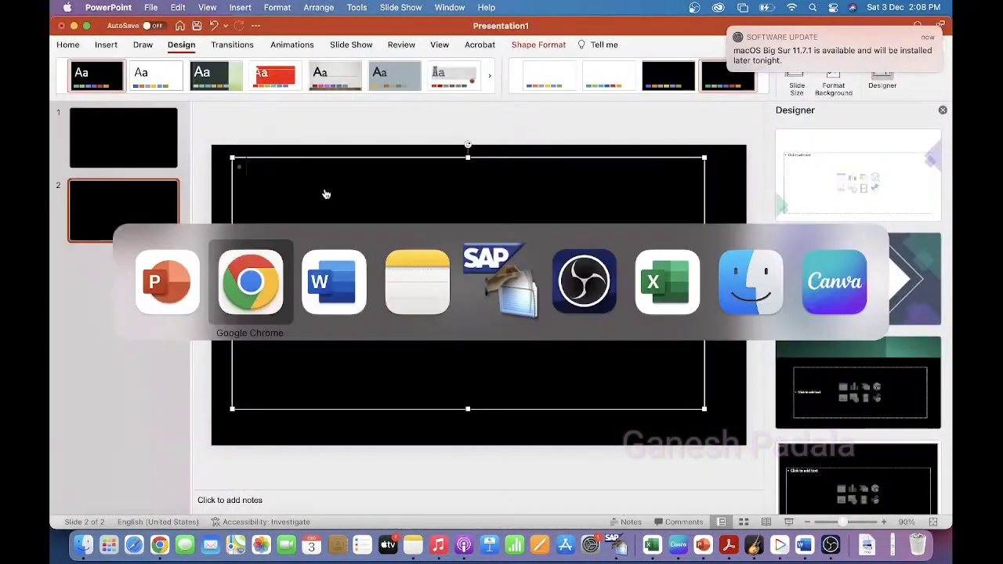
Make the pasted Inbound Process text in slide 2's placeholder white and select the heading line.
click(417, 283)
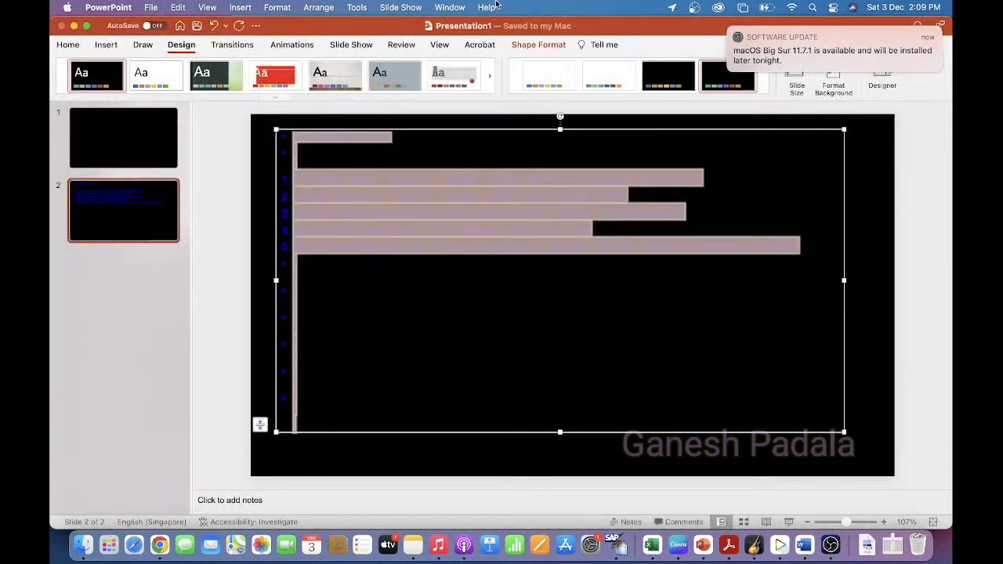
click(69, 45)
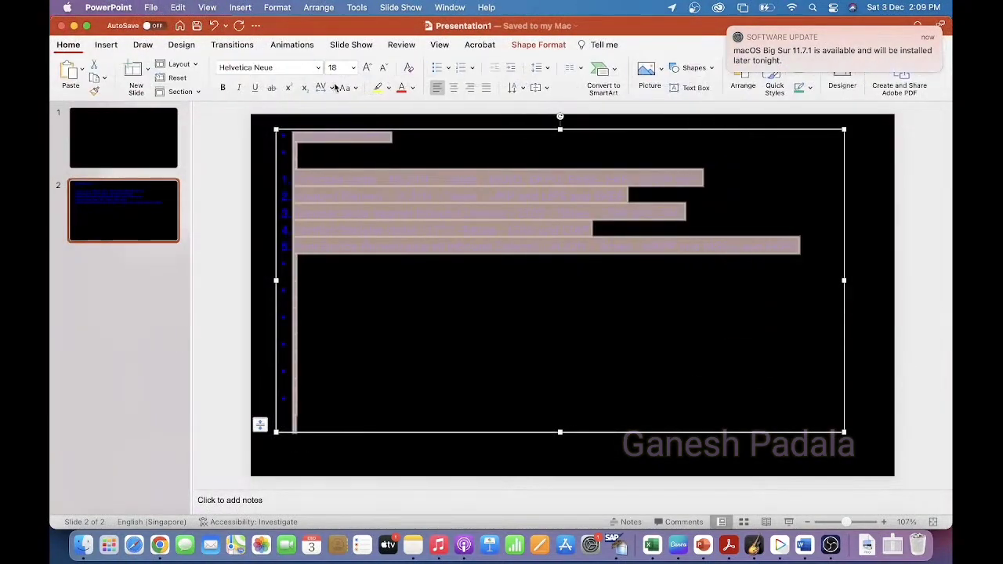
click(412, 87)
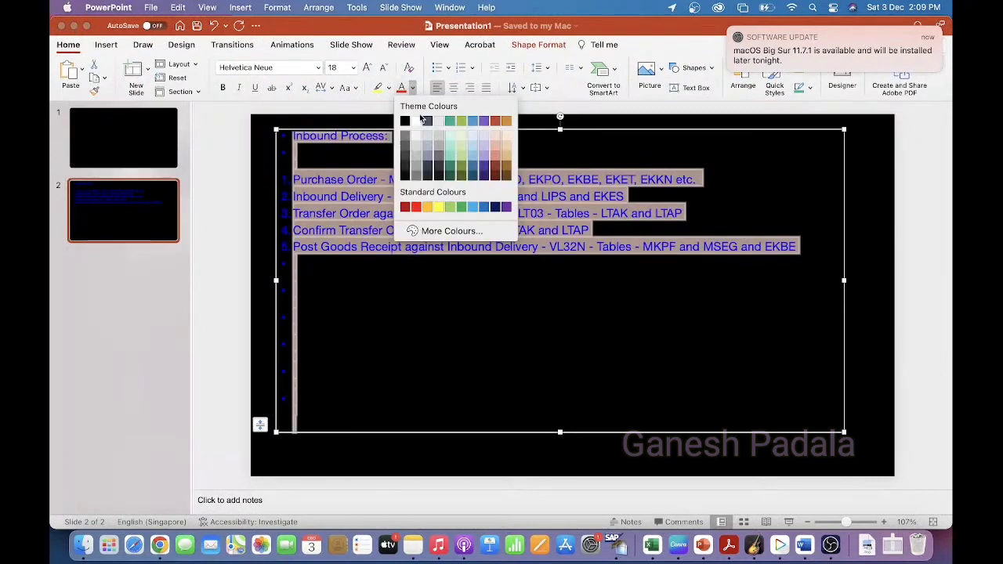
click(405, 120)
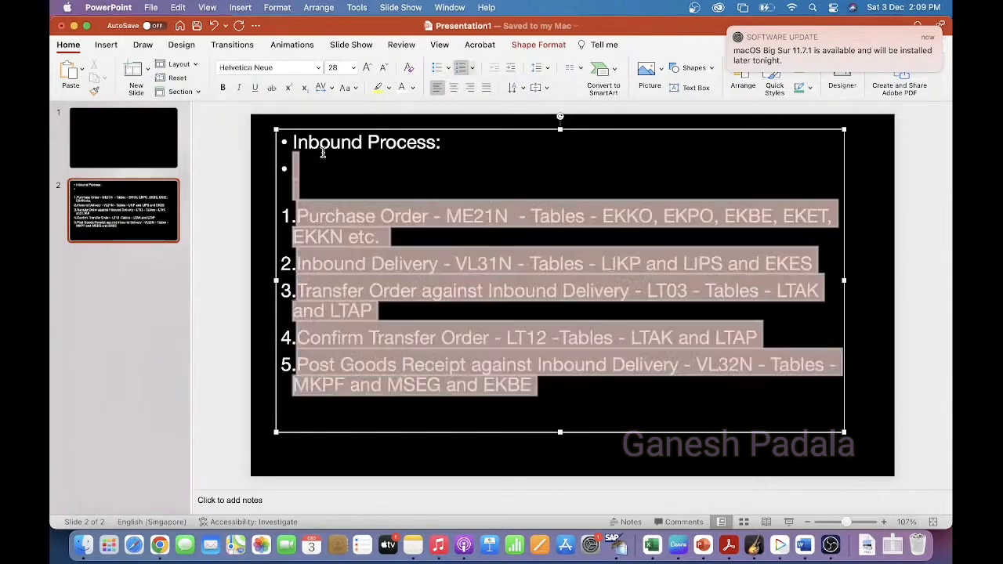
click(308, 169)
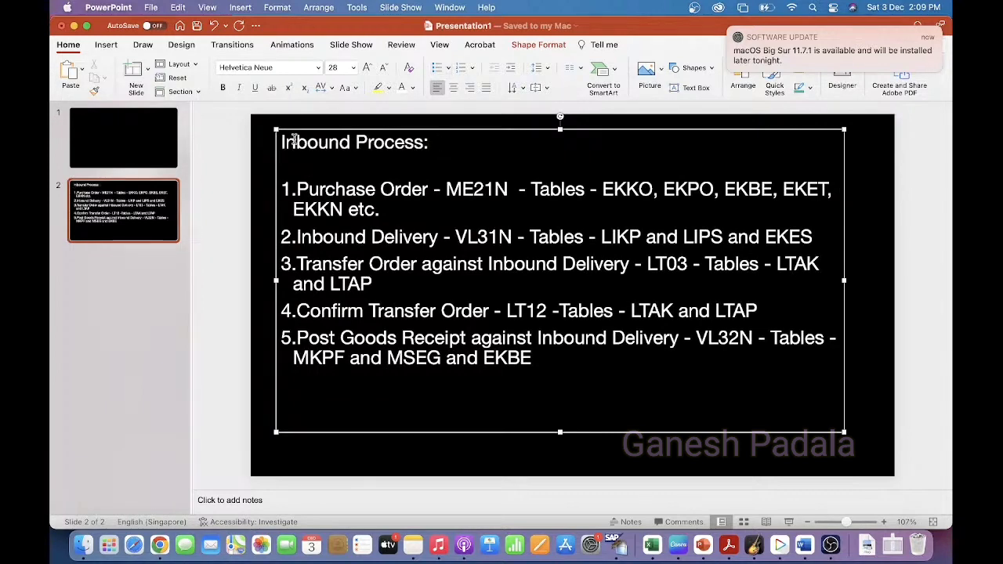
mouse_move(531, 387)
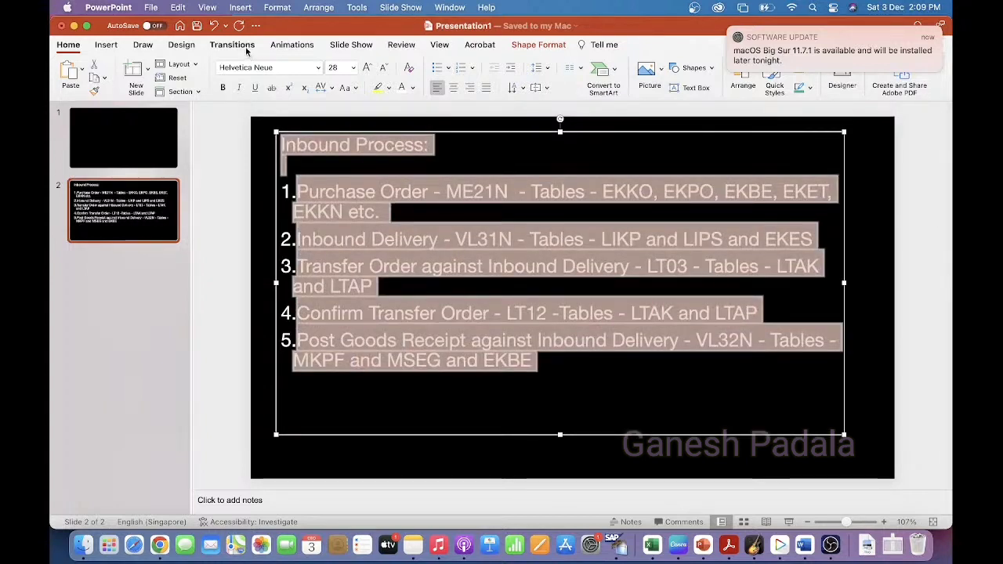
Set all slide text to Calibri with white font colour.
click(267, 67)
text(Calibri)
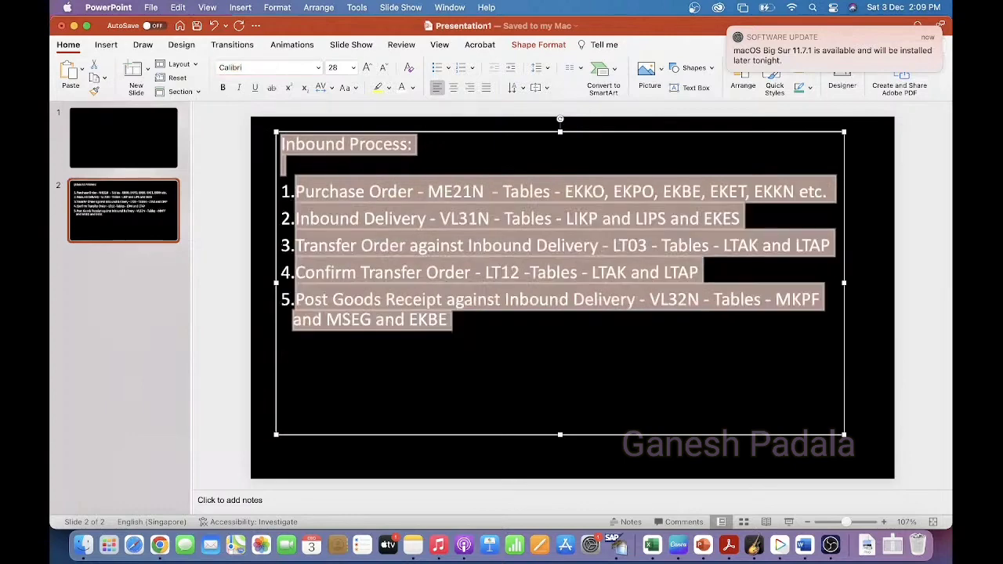
click(410, 148)
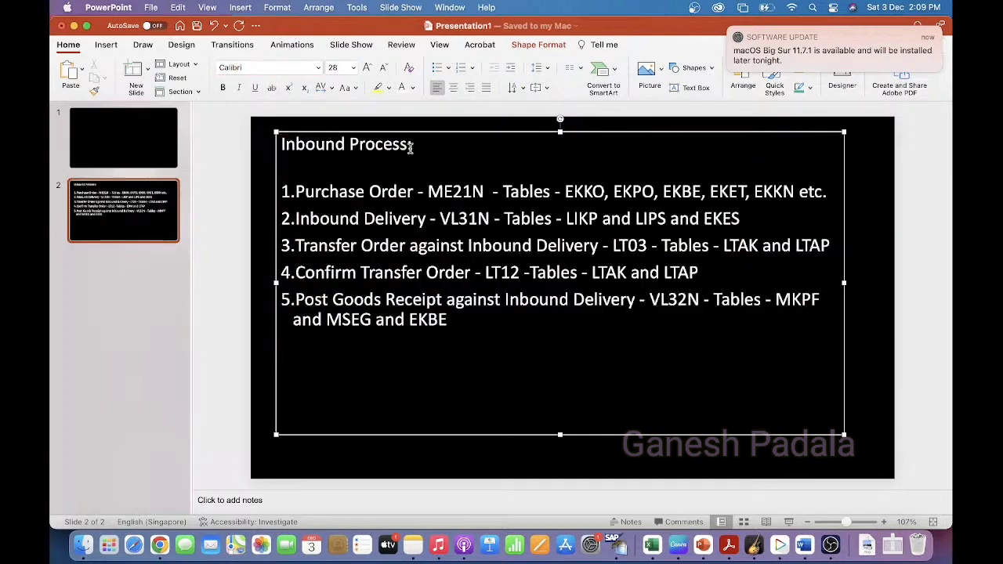
key(cmd+a)
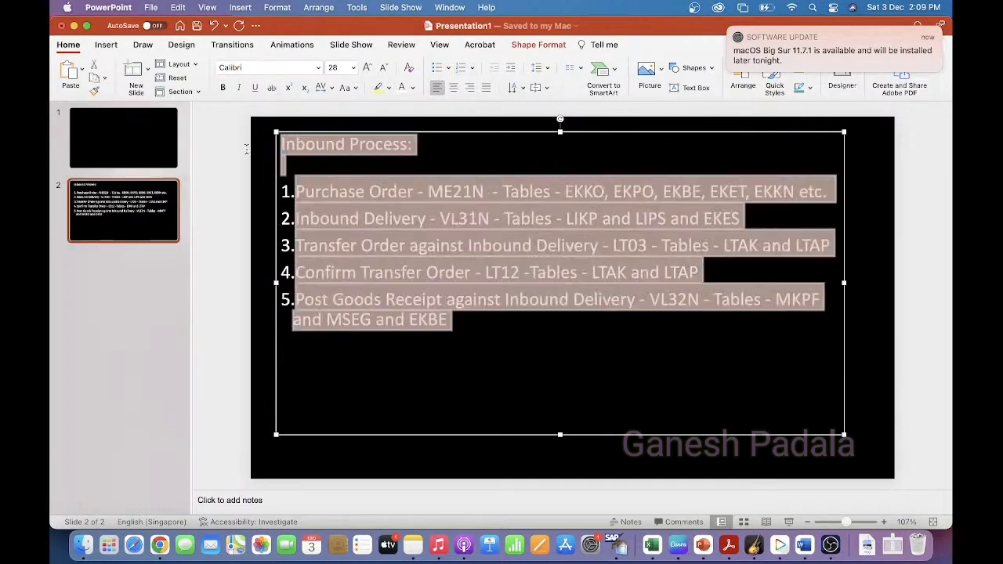
click(413, 87)
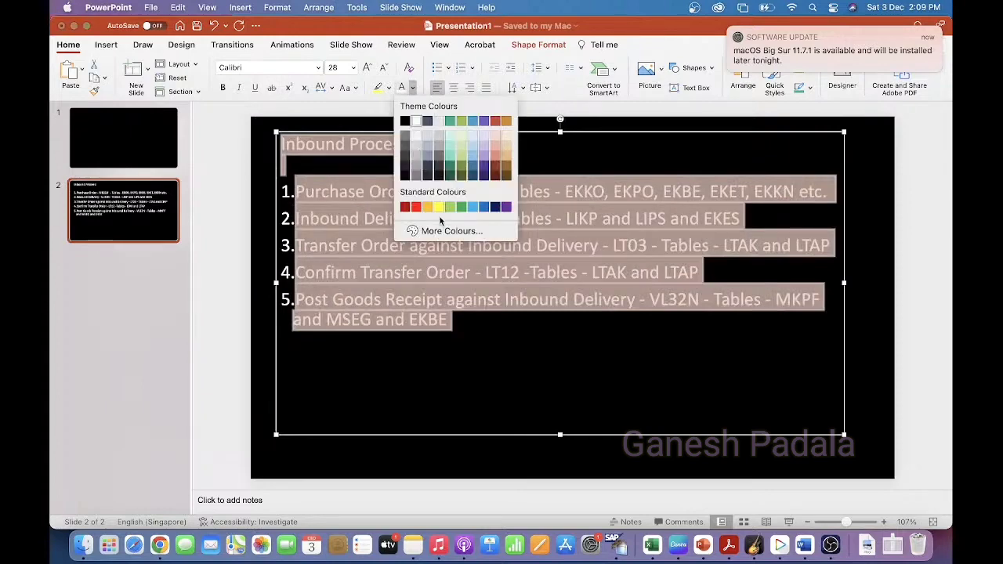
click(438, 206)
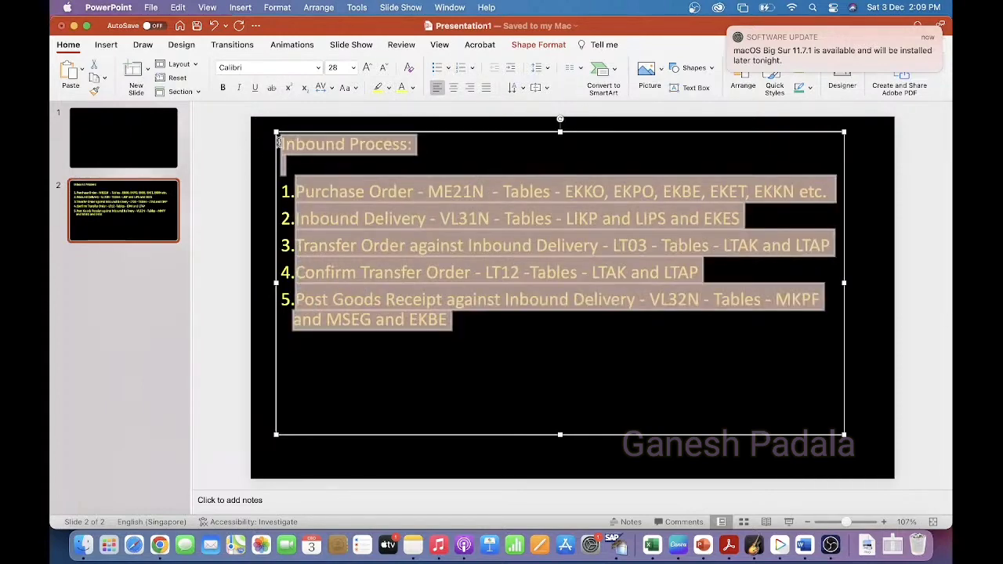
click(413, 87)
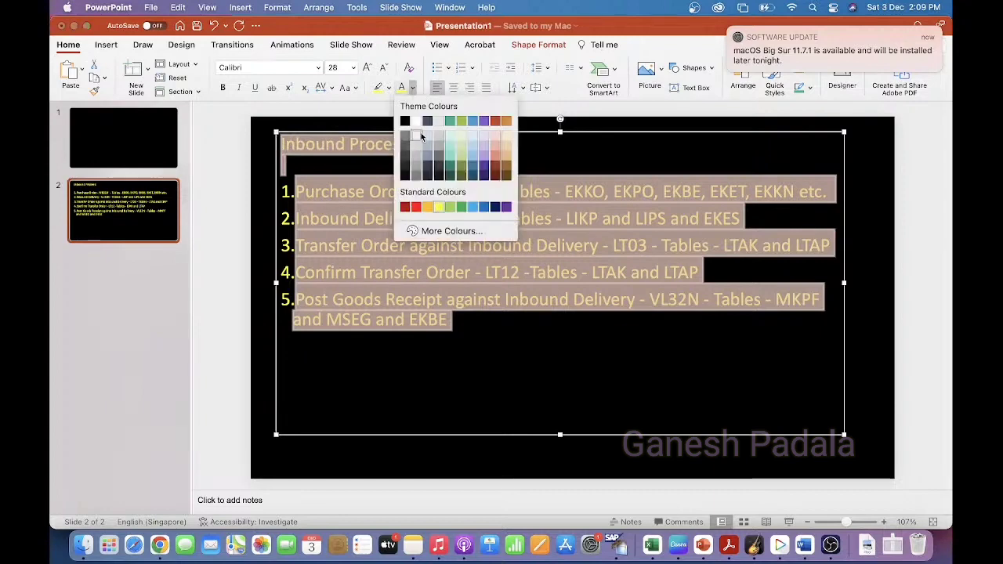
click(416, 121)
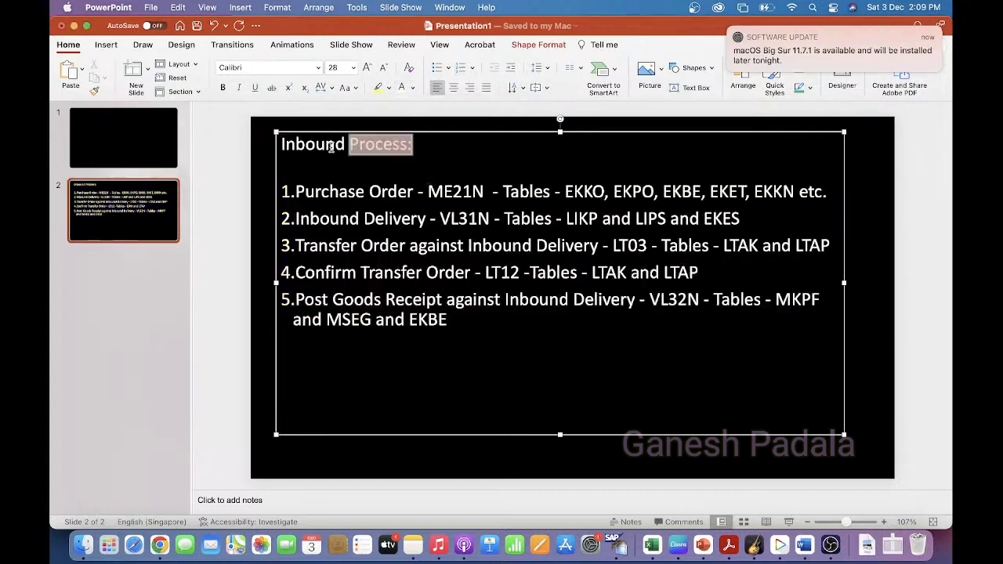
Colour the Inbound Process heading yellow and enlarge it to 36 point.
click(413, 87)
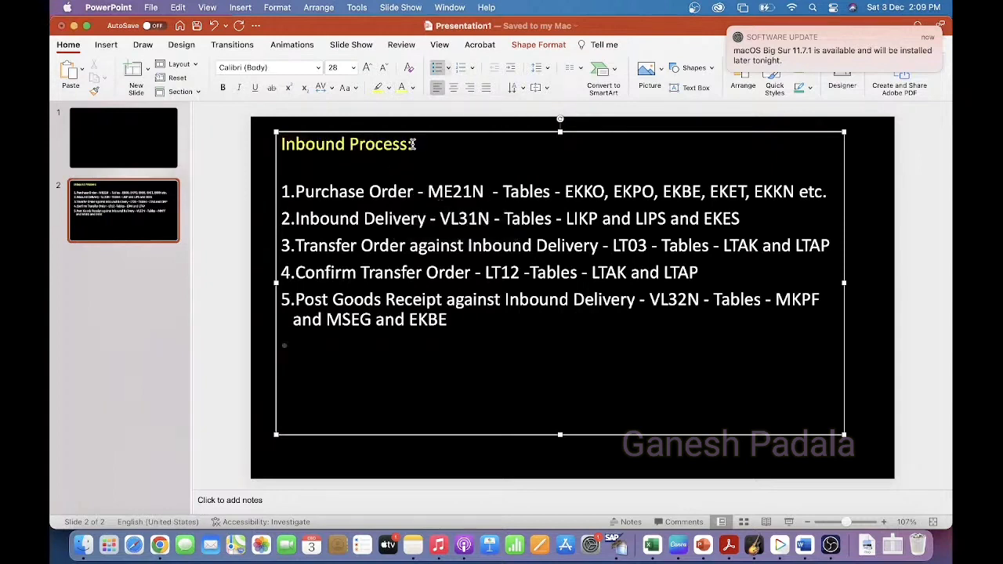
triple_click(348, 144)
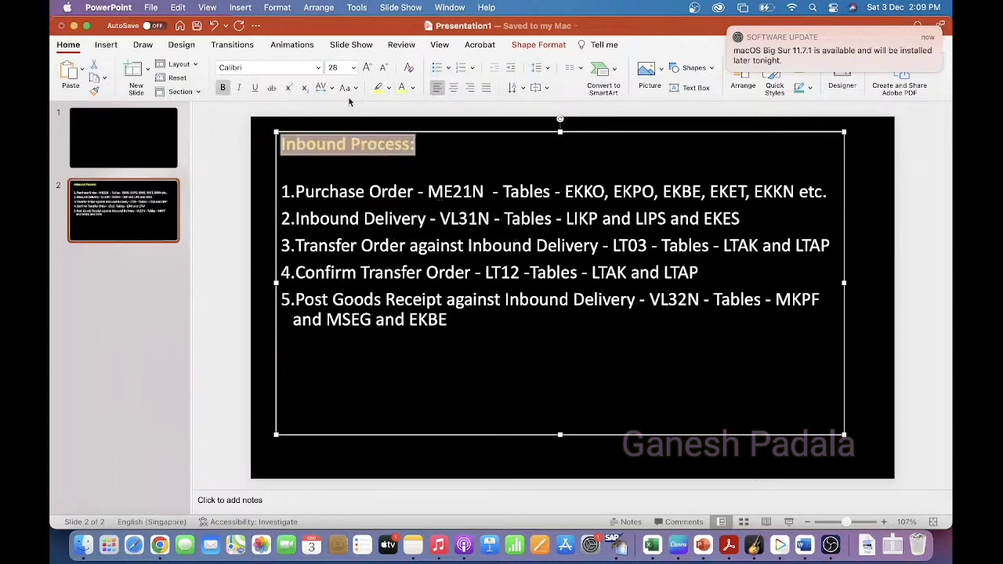
click(353, 67)
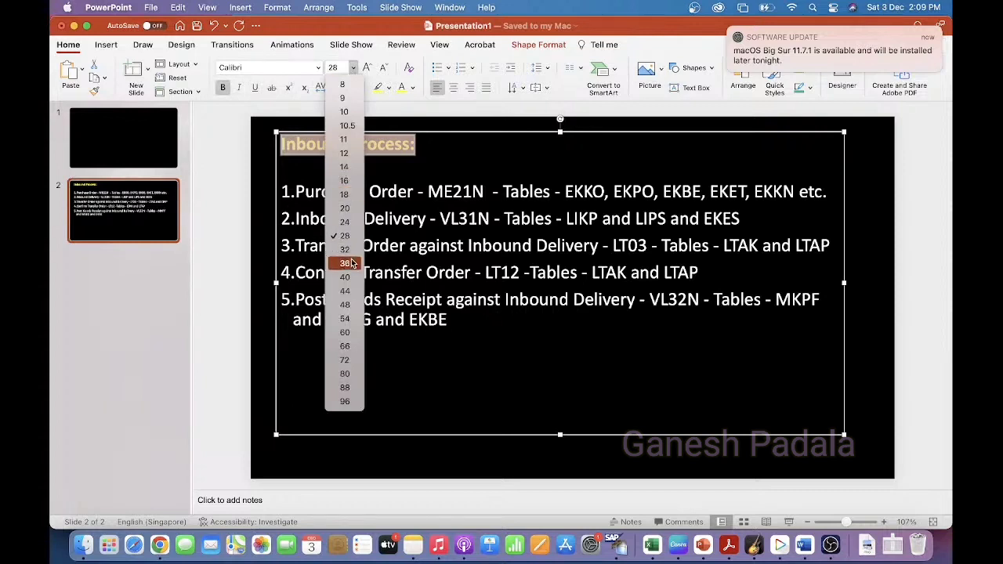
click(345, 264)
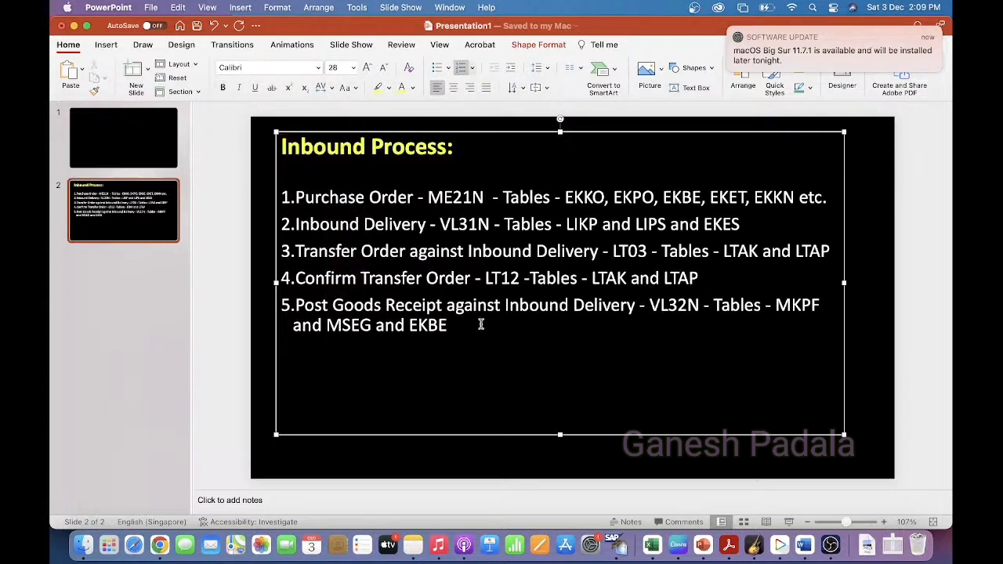
mouse_move(558, 384)
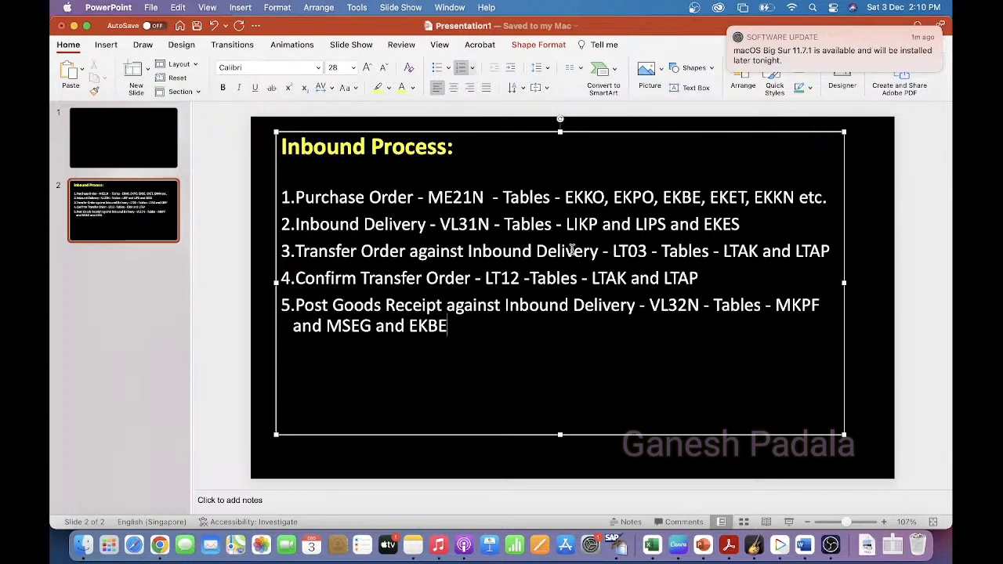
Select step 1's 'Tables - EKKO, EKPO, EKBE, EKET, EKKN etc.' and open Font Colour.
double_click(523, 197)
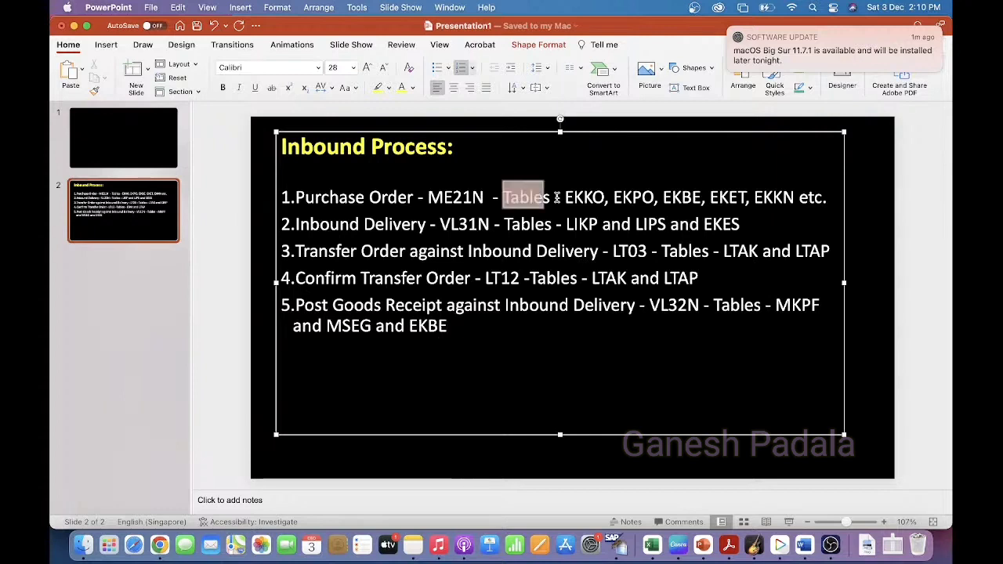
click(414, 86)
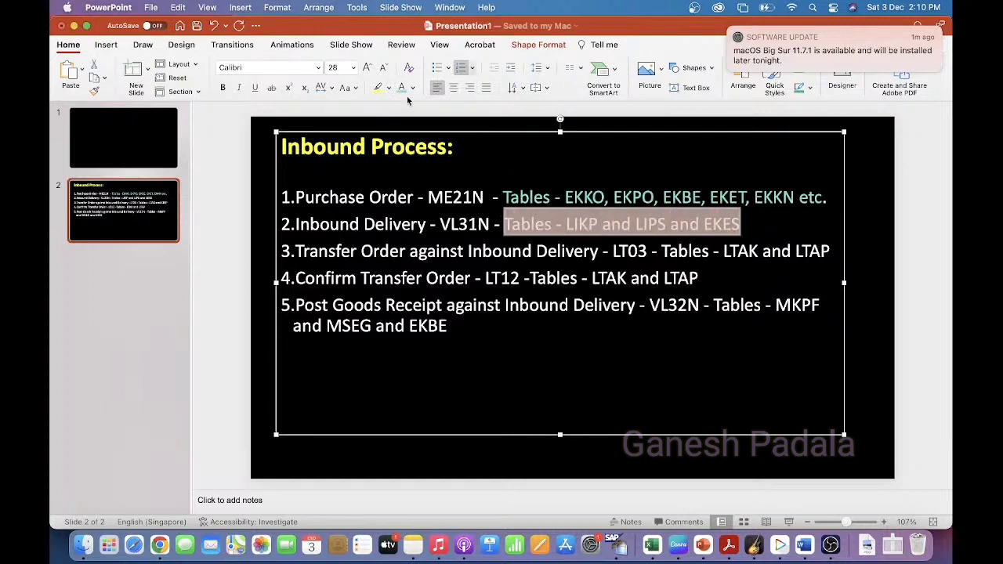
mouse_move(641, 249)
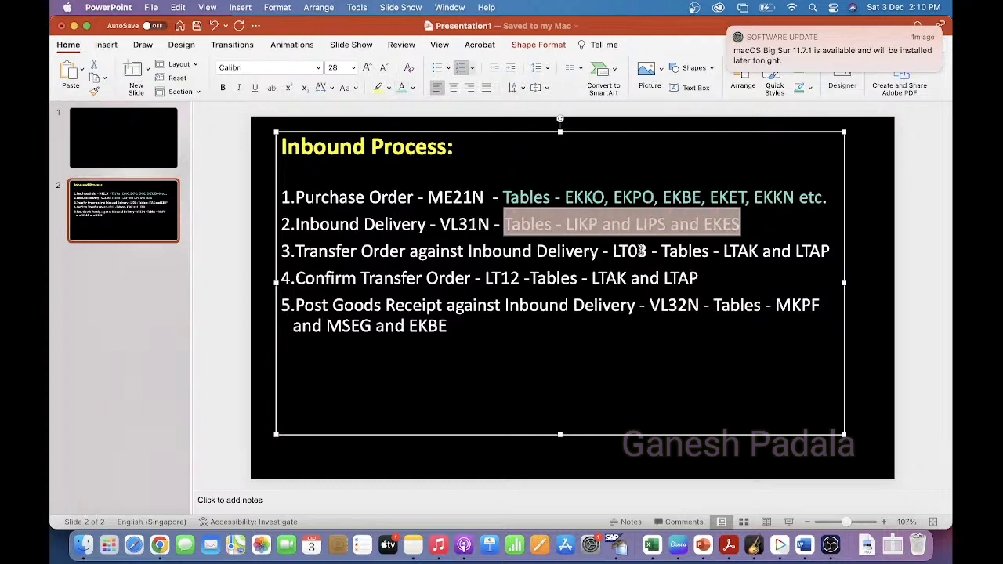